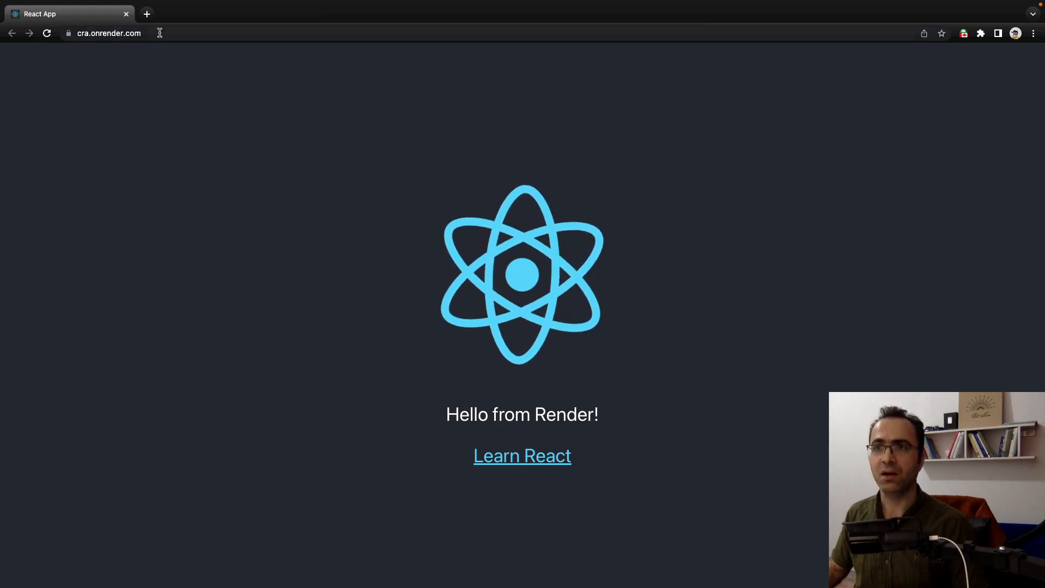
From the Desktop, scaffold a new React app named my-app with npx create-react-app
{"action": "left_click", "coordinate": [108, 33]}
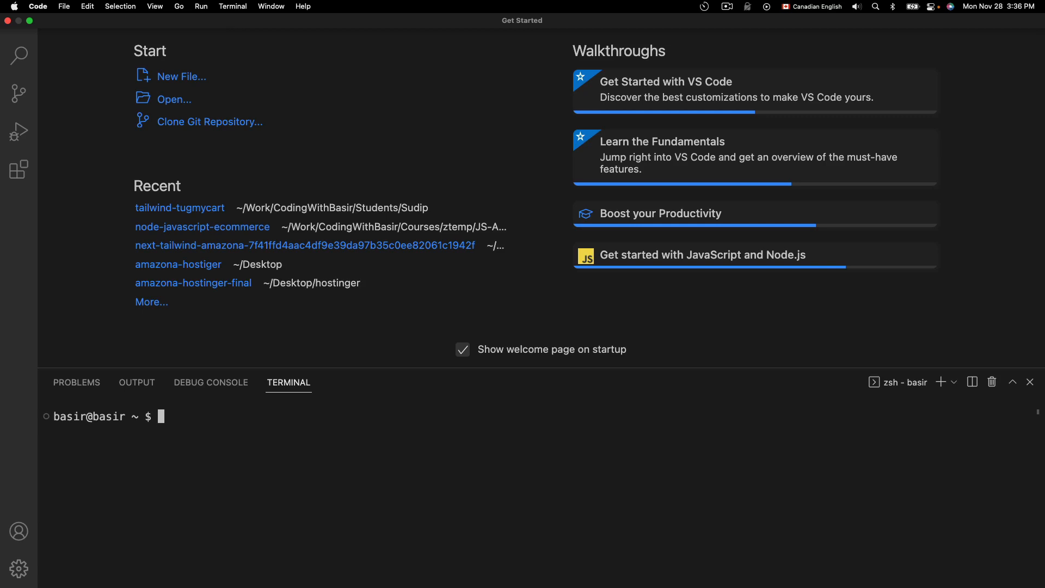
{"action": "type", "text": "cd Desktop"}
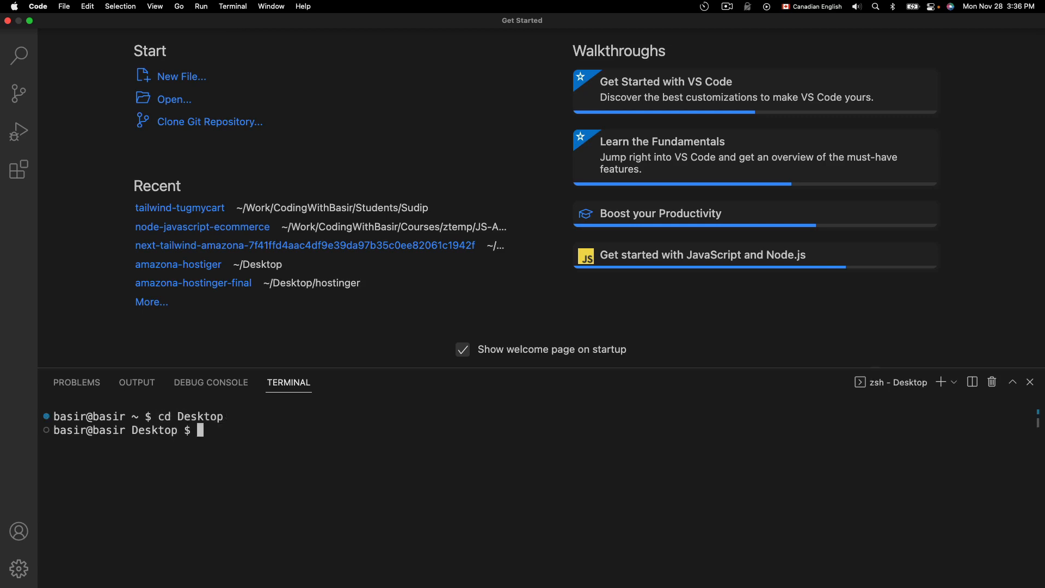
{"action": "type", "text": "npx create-react-"}
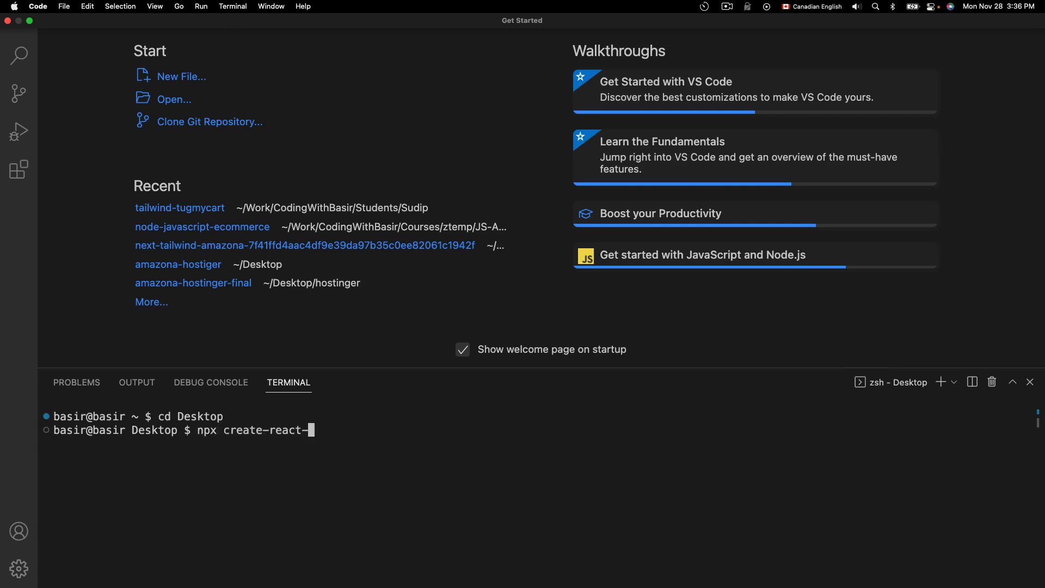
{"action": "type", "text": "app"}
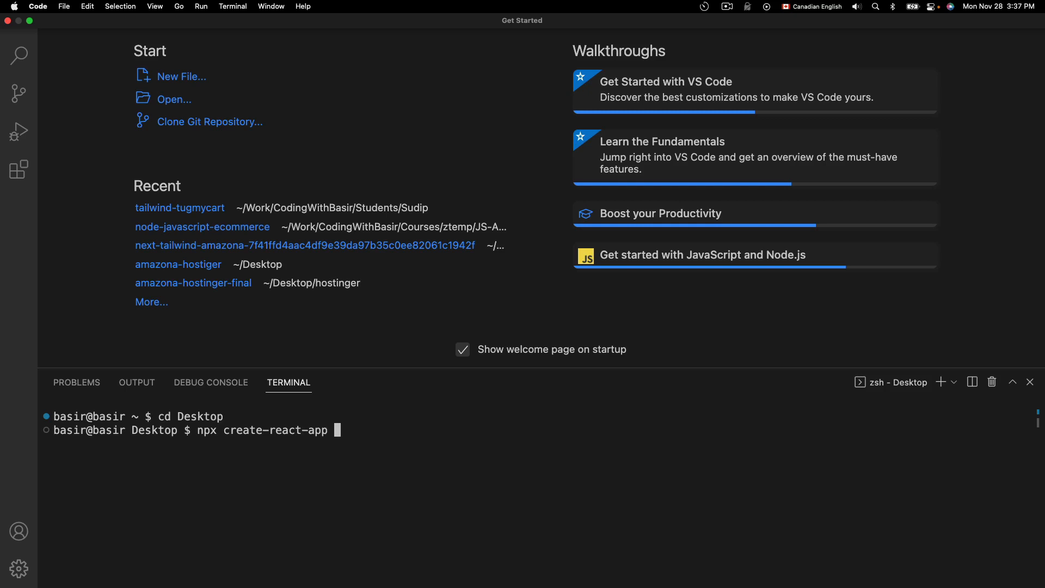
{"action": "type", "text": "my-app"}
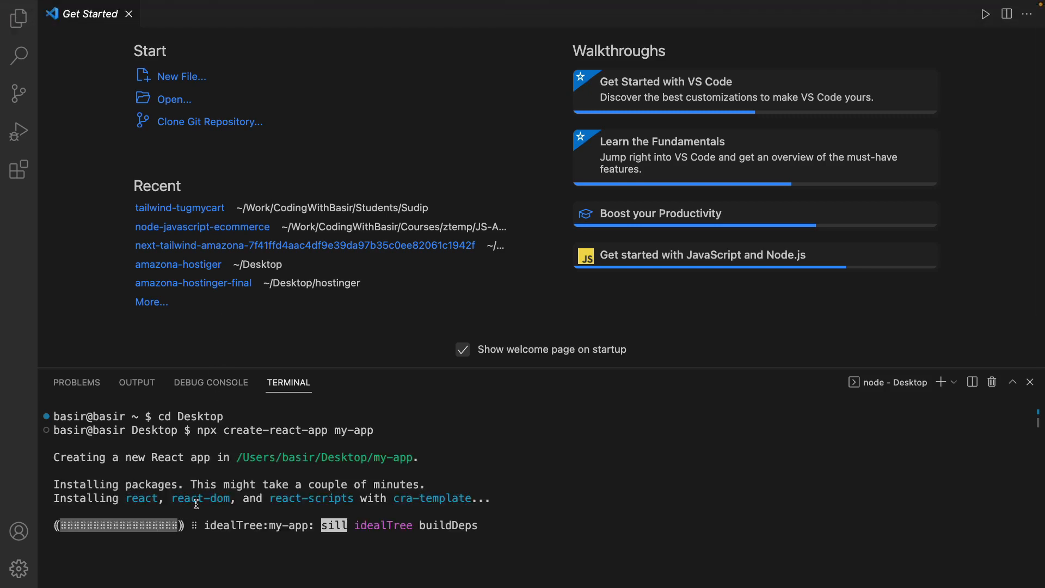
{"action": "mouse_move", "coordinate": [402, 504]}
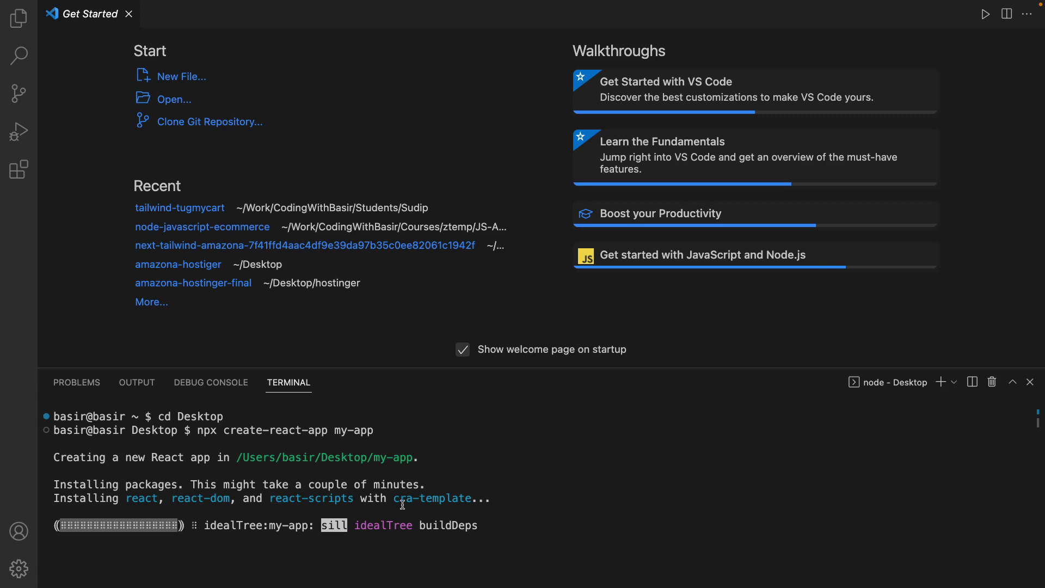
{"action": "mouse_move", "coordinate": [424, 508]}
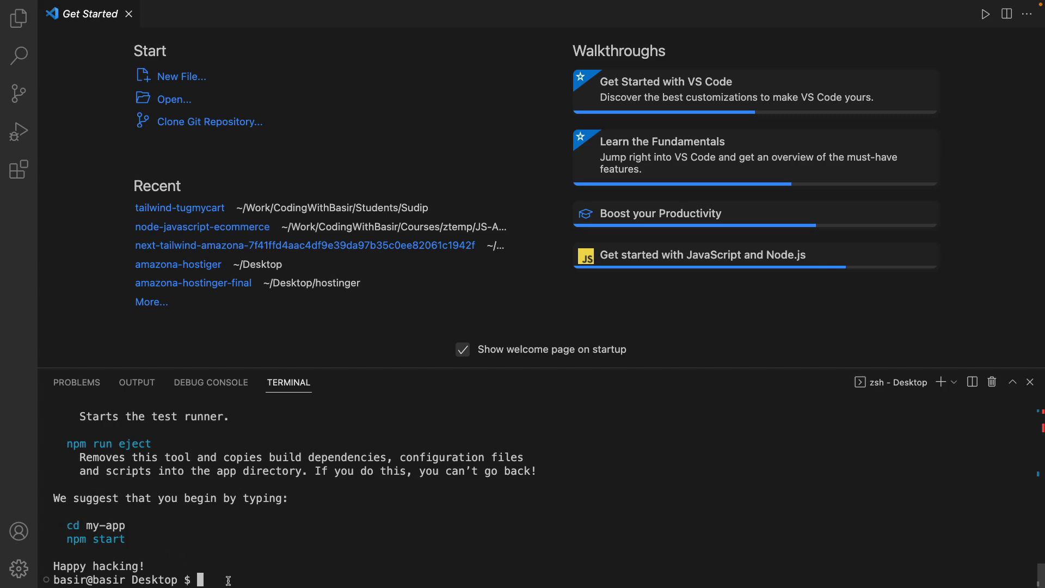
Move into the my-app folder and open it as a project with code
{"action": "type", "text": "cd my-app"}
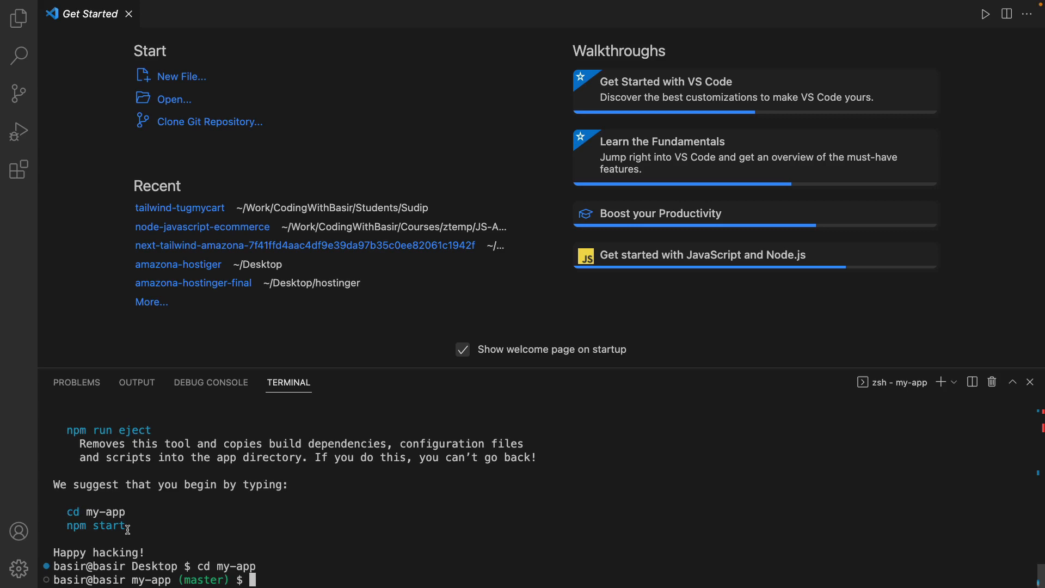
{"action": "type", "text": "code"}
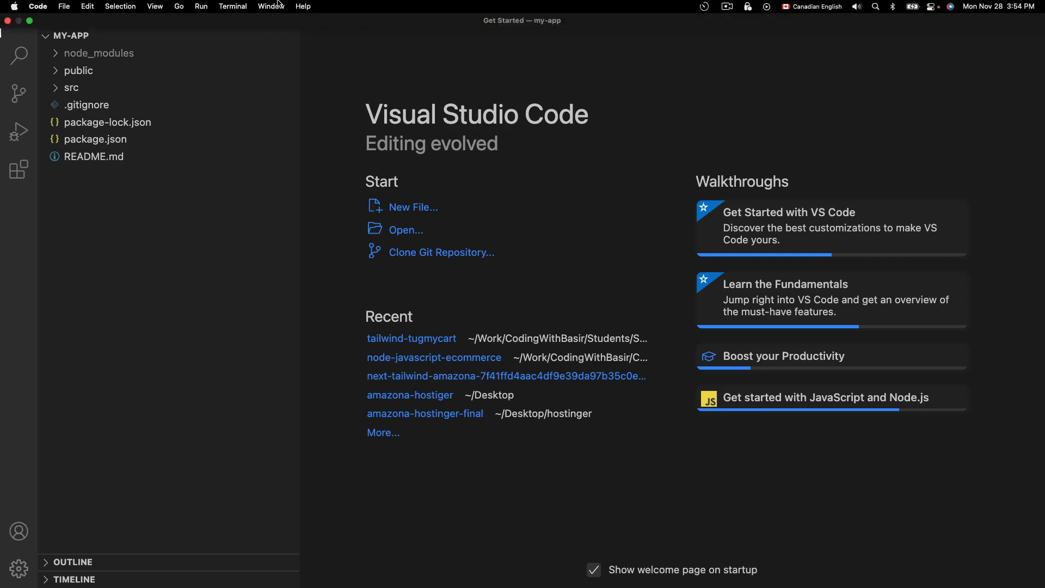
Run npm start in a new terminal to launch the my-app development server
{"action": "left_click", "coordinate": [233, 6]}
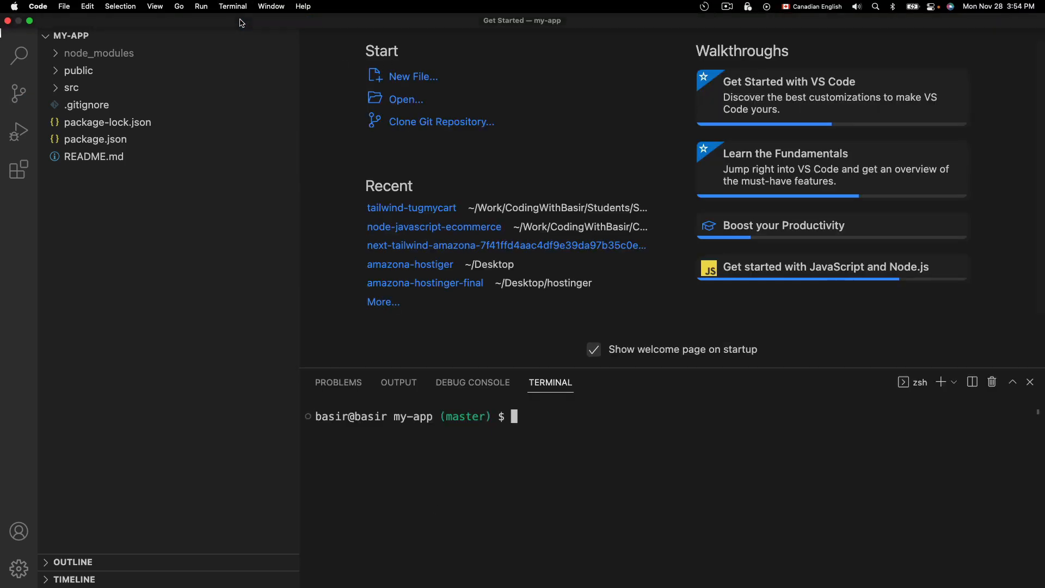
{"action": "type", "text": "npm start"}
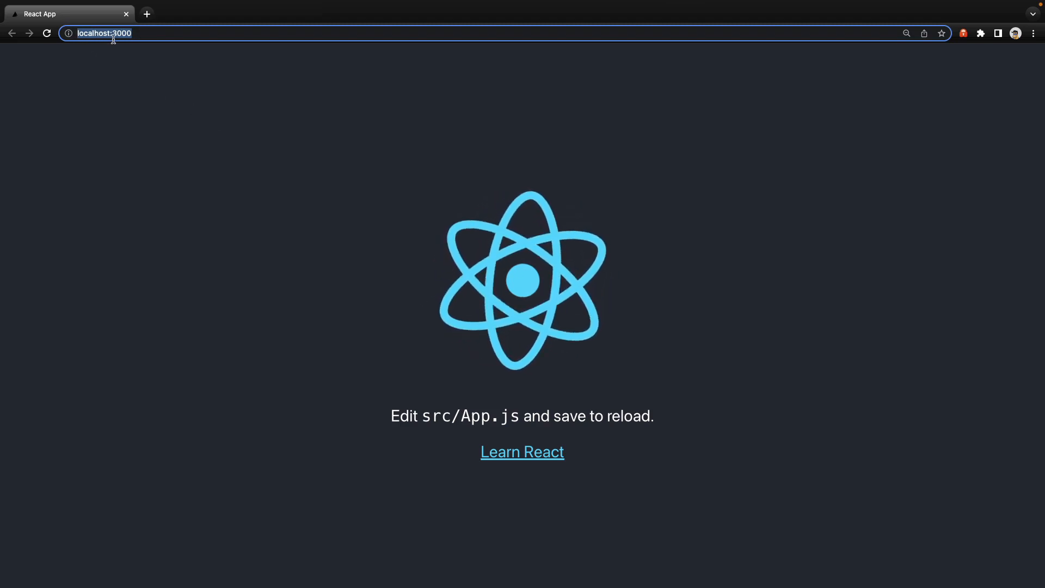
{"action": "mouse_move", "coordinate": [398, 160]}
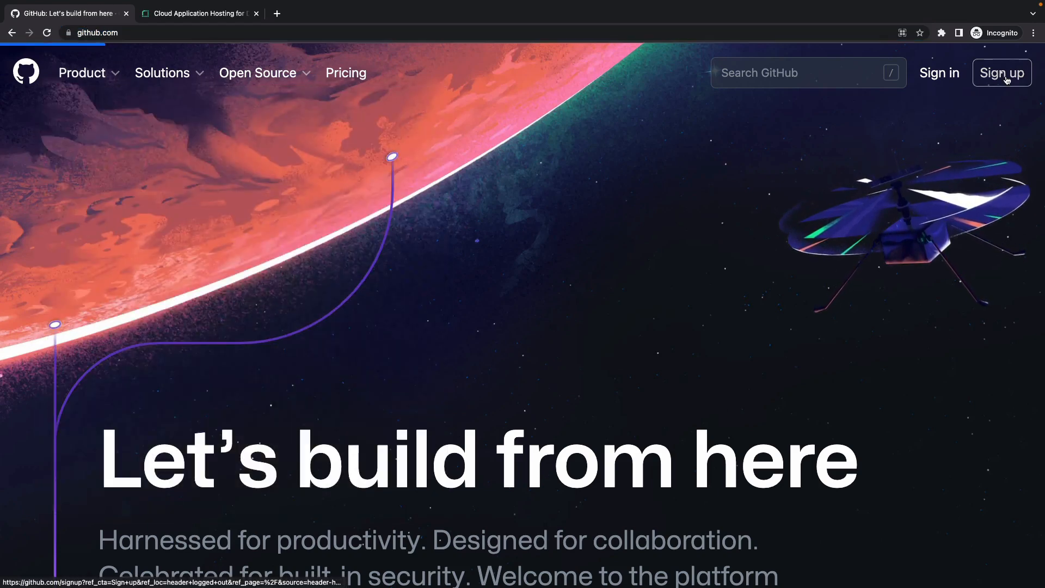
Start GitHub sign-up and focus the email field on the new-account page
{"action": "left_click", "coordinate": [1001, 73]}
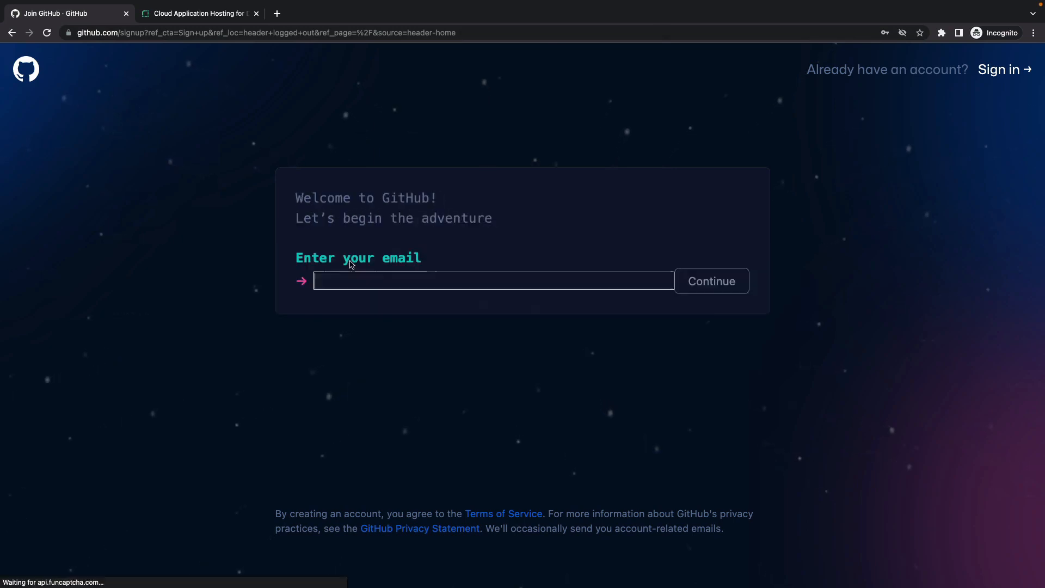
{"action": "left_click", "coordinate": [493, 281]}
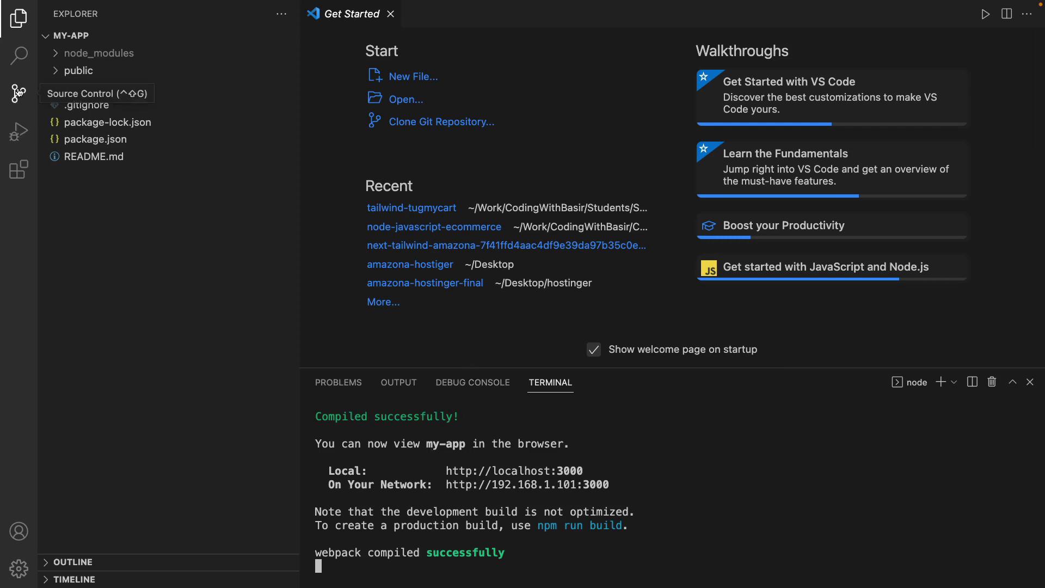
Publish my-app from Source Control to GitHub as a public repository
{"action": "left_click", "coordinate": [19, 94]}
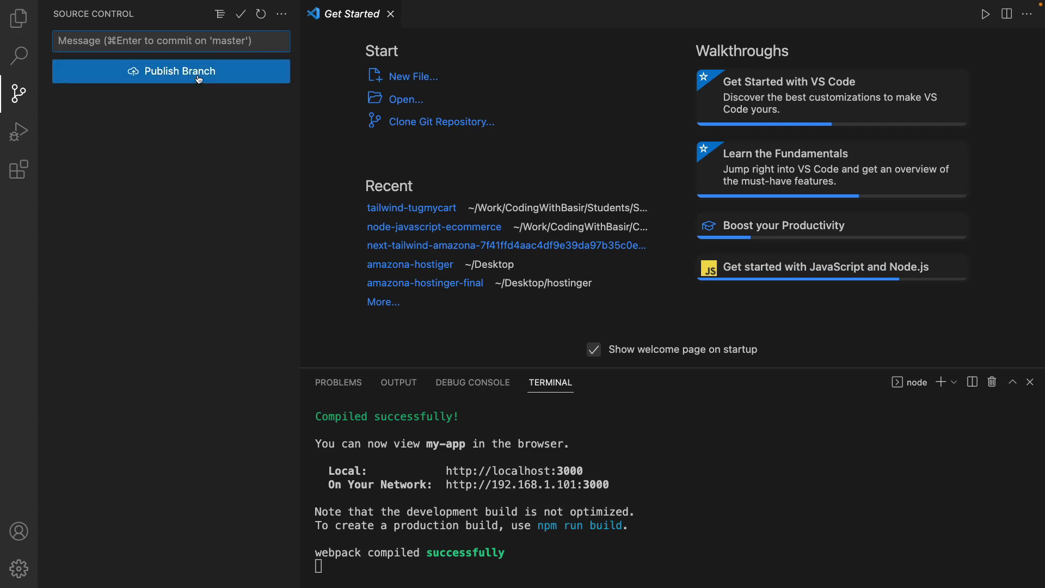
{"action": "left_click", "coordinate": [171, 72]}
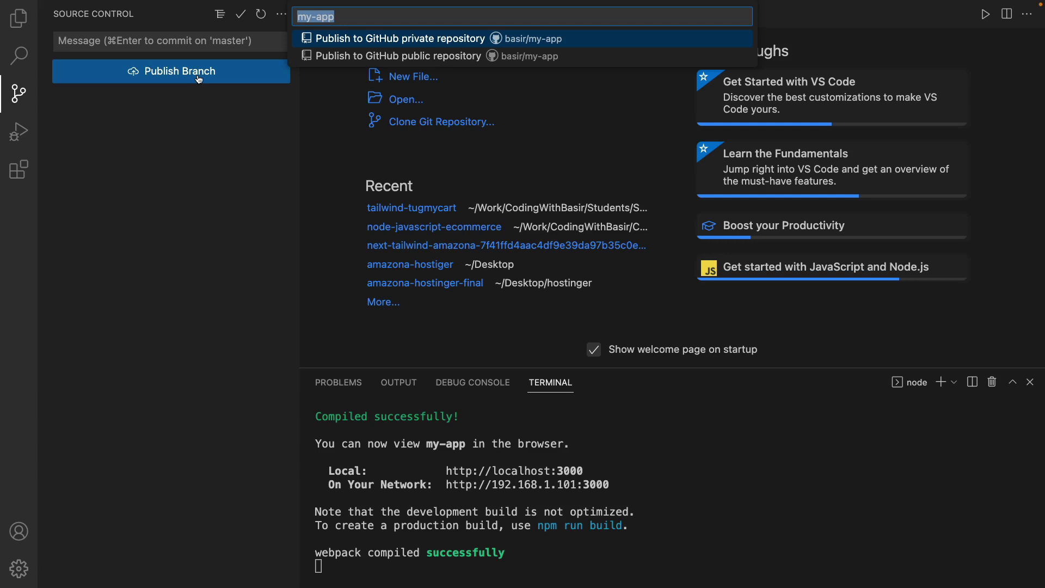
{"action": "mouse_move", "coordinate": [370, 114]}
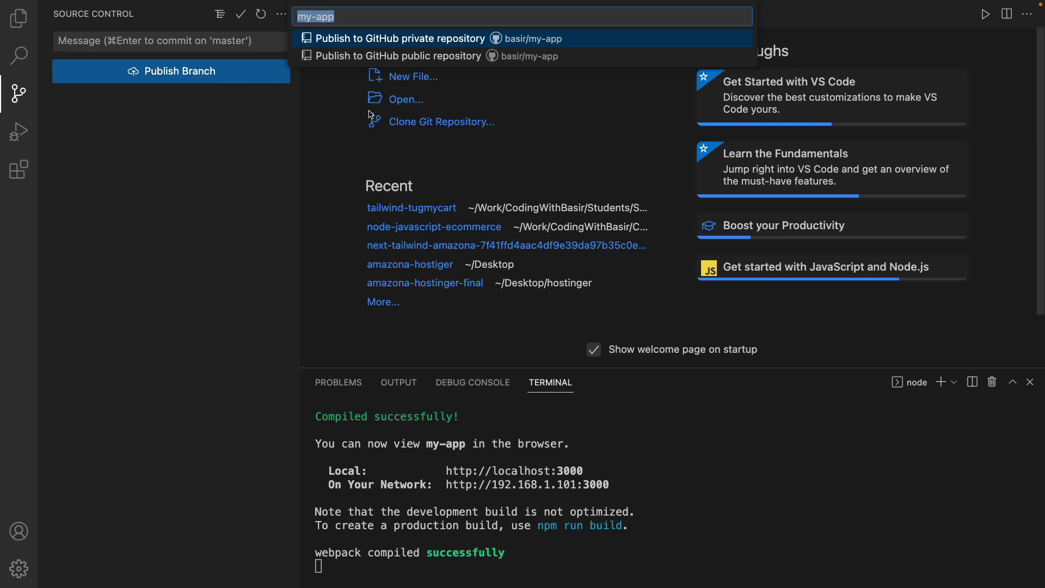
{"action": "mouse_move", "coordinate": [529, 89]}
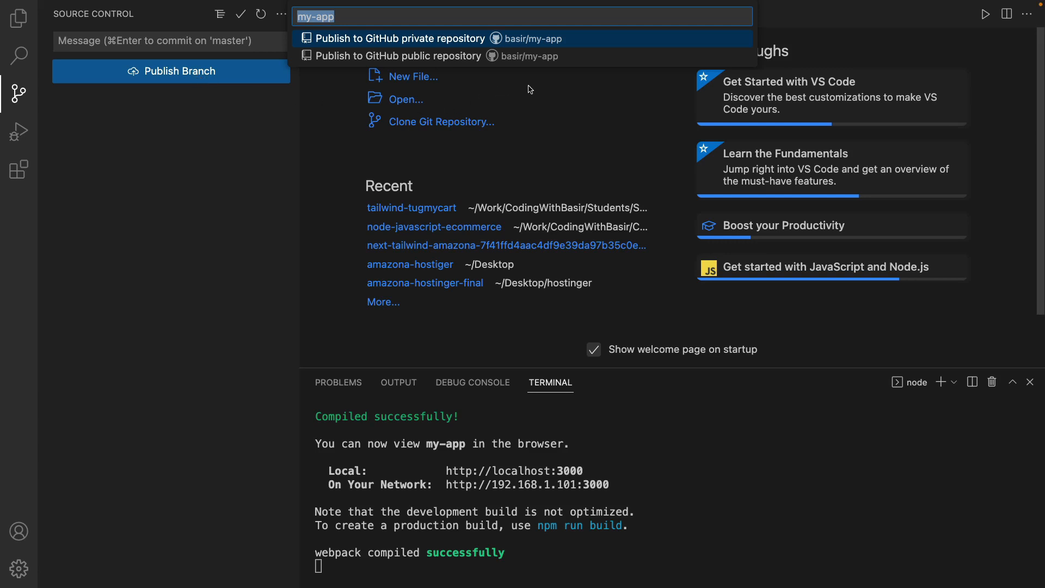
{"action": "mouse_move", "coordinate": [410, 83]}
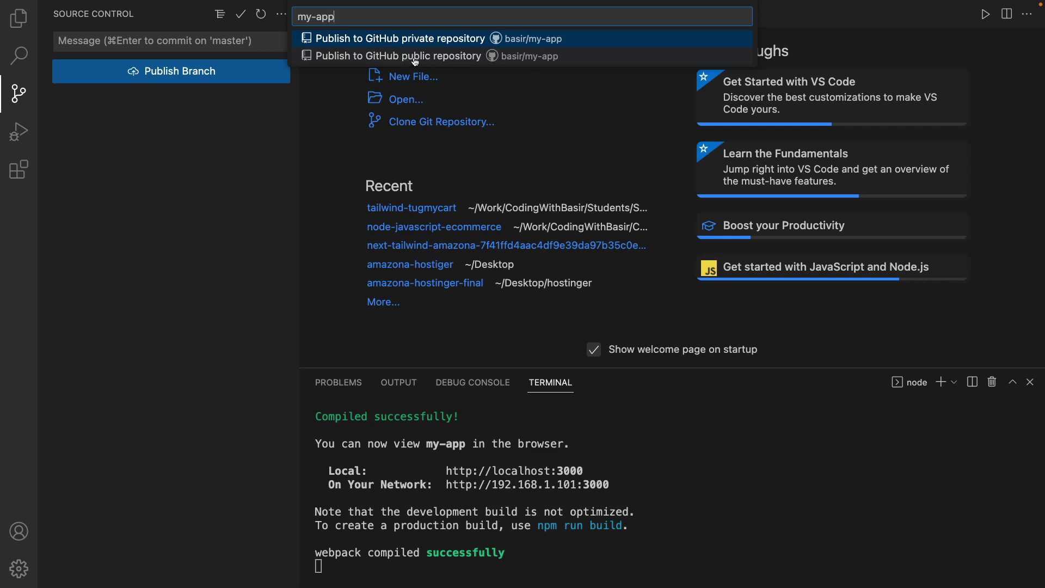
{"action": "left_click", "coordinate": [399, 39]}
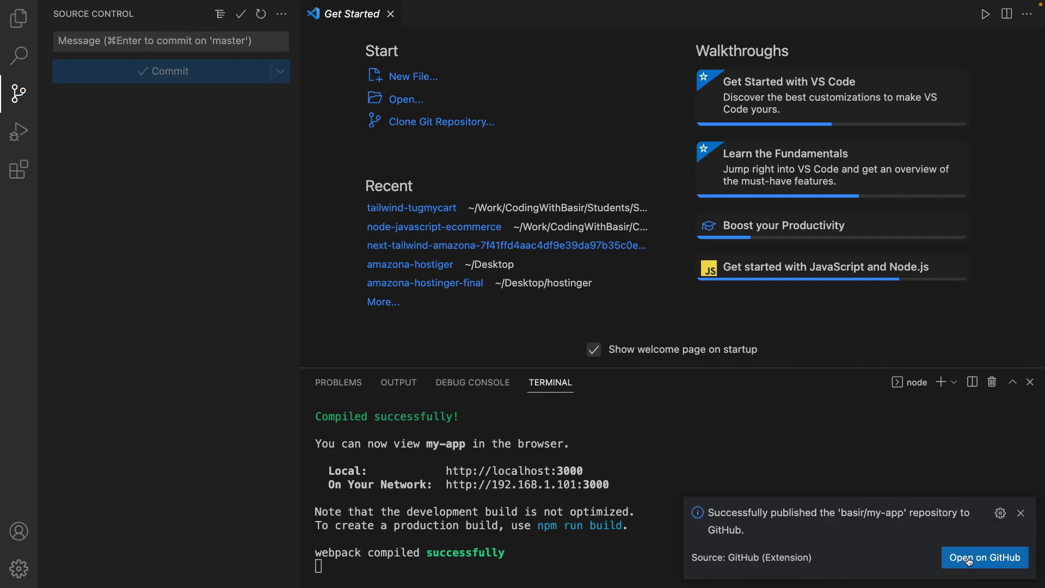
View the newly published my-app repository on GitHub, then head to Render
{"action": "left_click", "coordinate": [986, 558]}
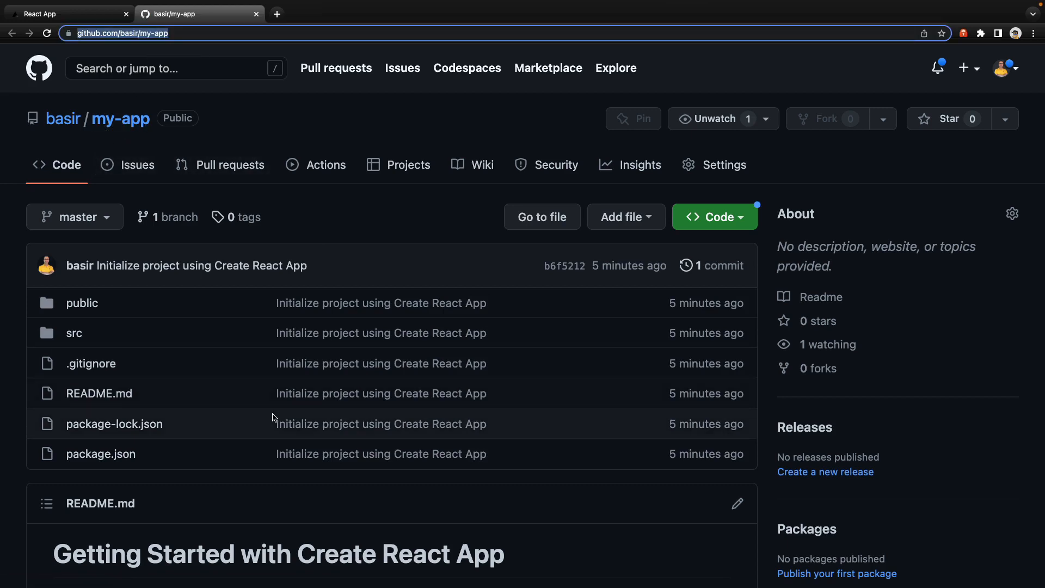
{"action": "left_click", "coordinate": [198, 13]}
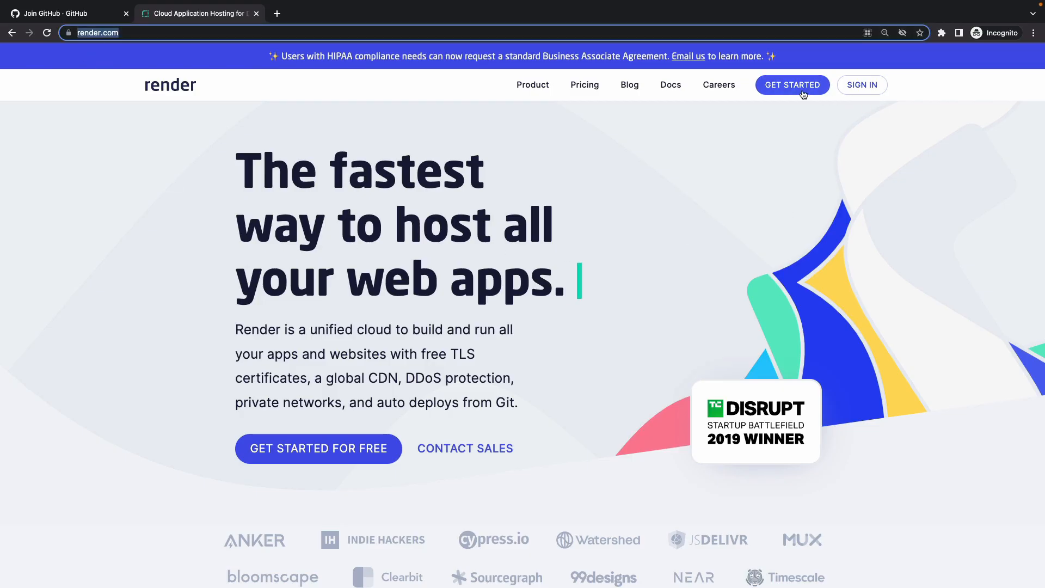
Begin Render sign-up via GitHub, reaching the GitHub sign-in username field
{"action": "left_click", "coordinate": [791, 85]}
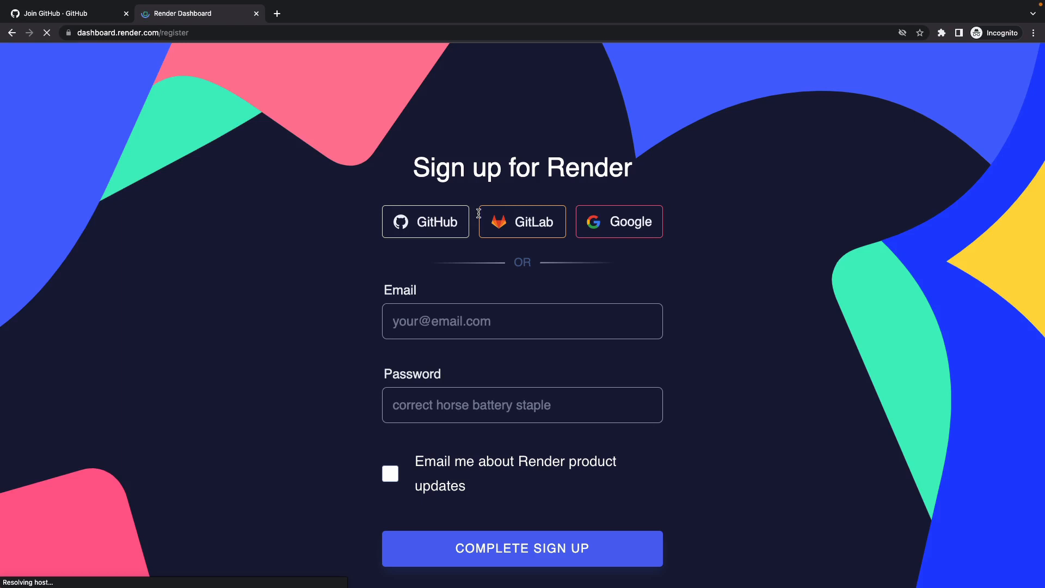
{"action": "left_click", "coordinate": [425, 221]}
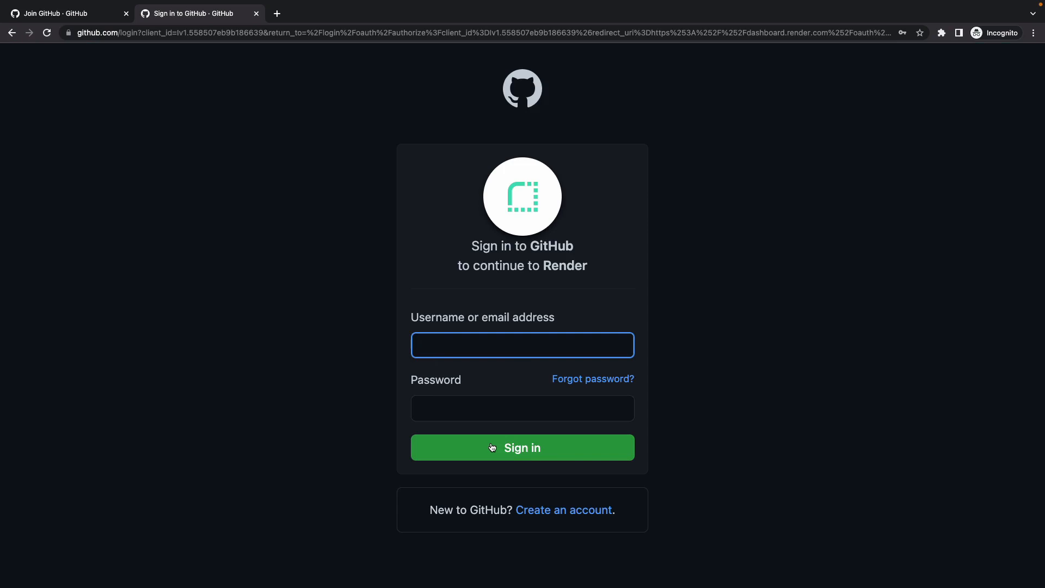
{"action": "mouse_move", "coordinate": [585, 286]}
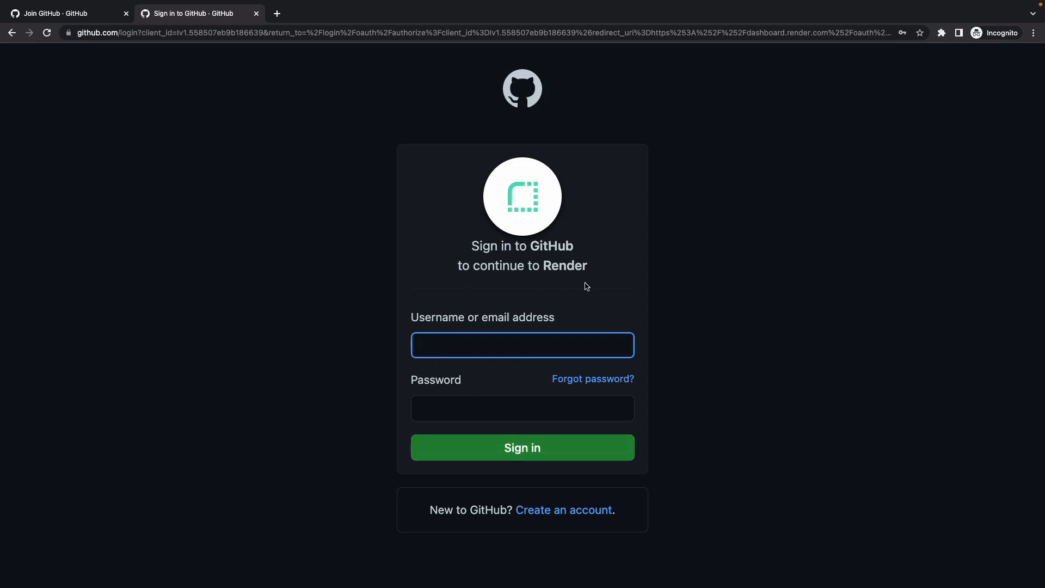
{"action": "left_click", "coordinate": [521, 345]}
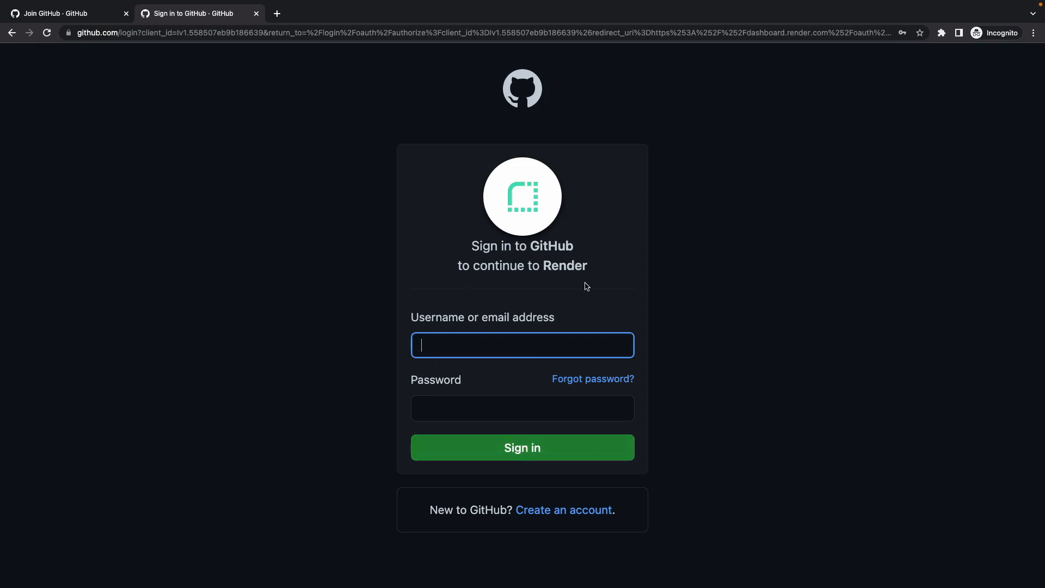
{"action": "mouse_move", "coordinate": [123, 108]}
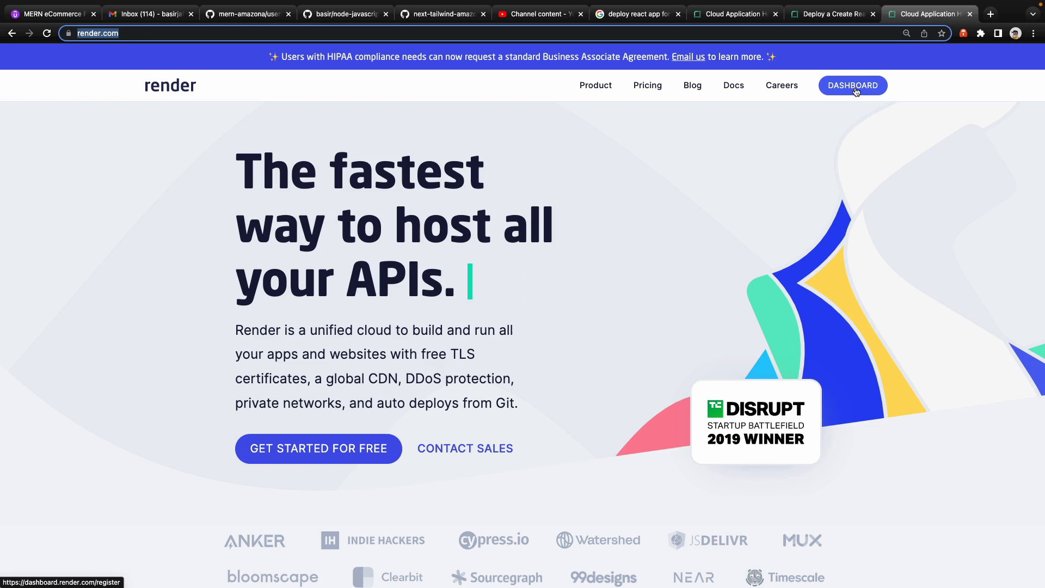
Sign in to the Render dashboard with the GitHub account
{"action": "left_click", "coordinate": [851, 85]}
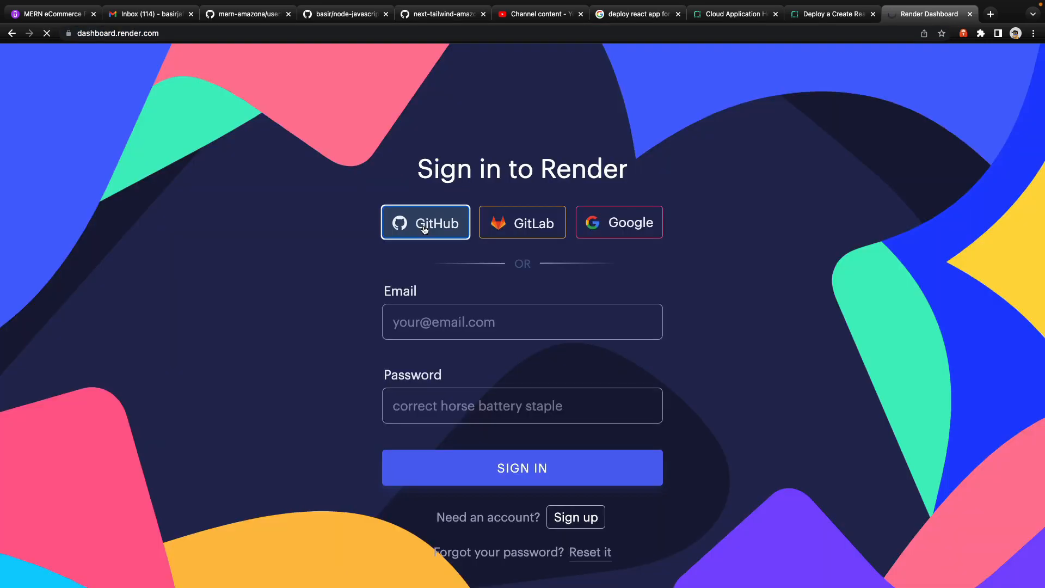
{"action": "left_click", "coordinate": [425, 222]}
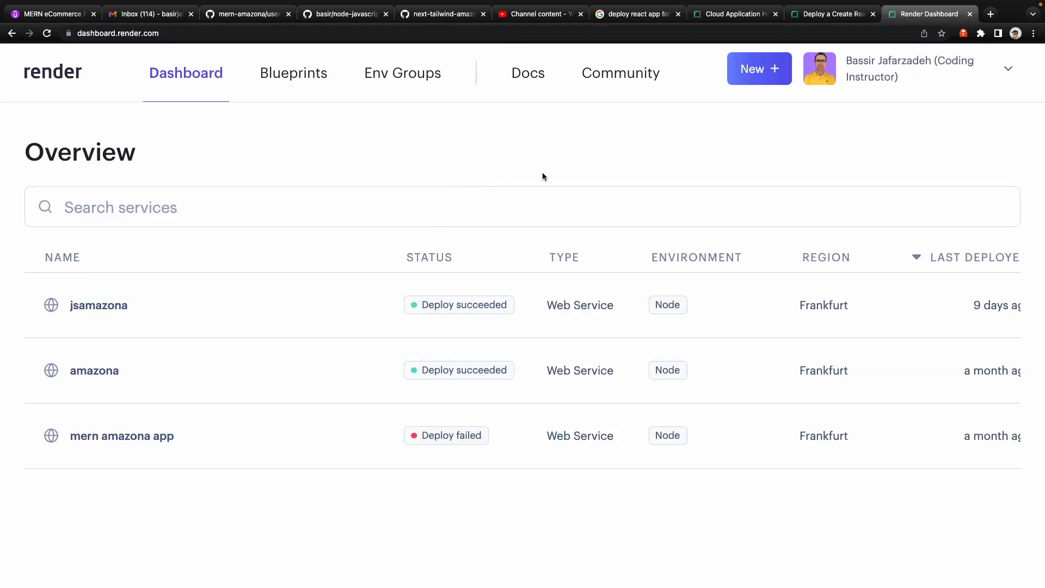
Start a new Static Site and connect it to the my-app repository
{"action": "left_click", "coordinate": [758, 68]}
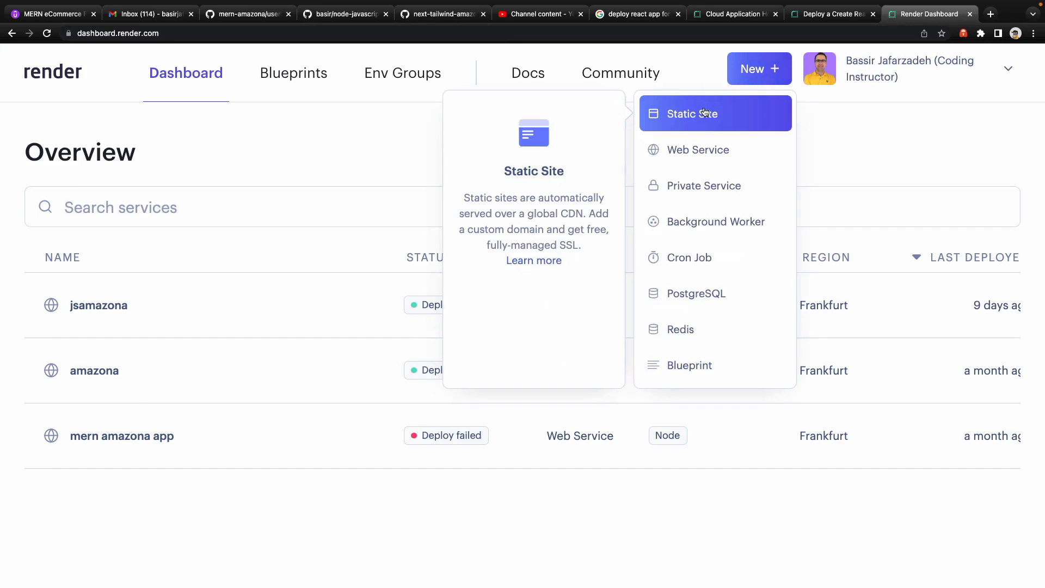
{"action": "left_click", "coordinate": [694, 114]}
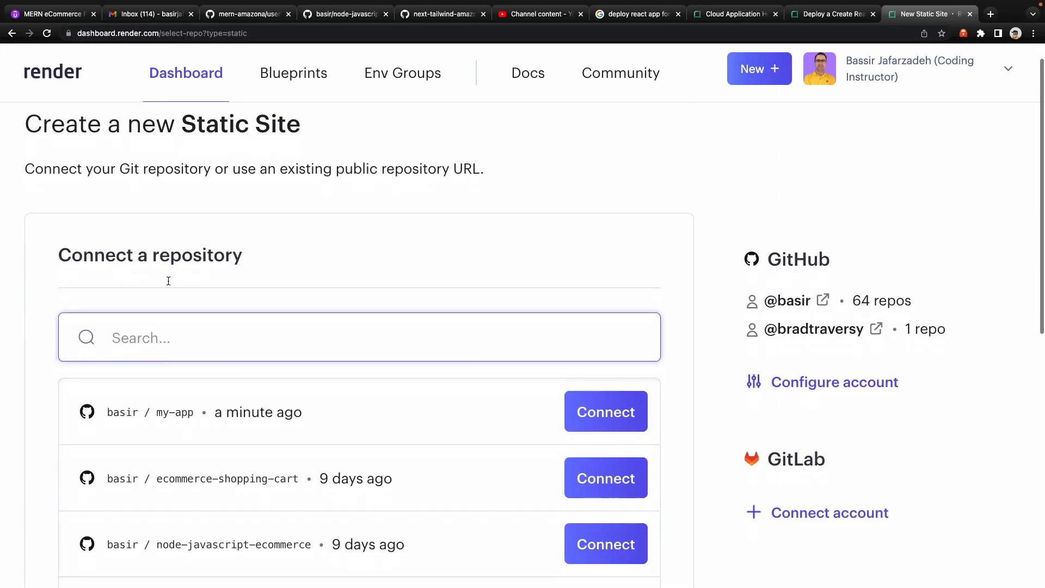
{"action": "scroll", "scroll_direction": "down", "scroll_amount": 3}
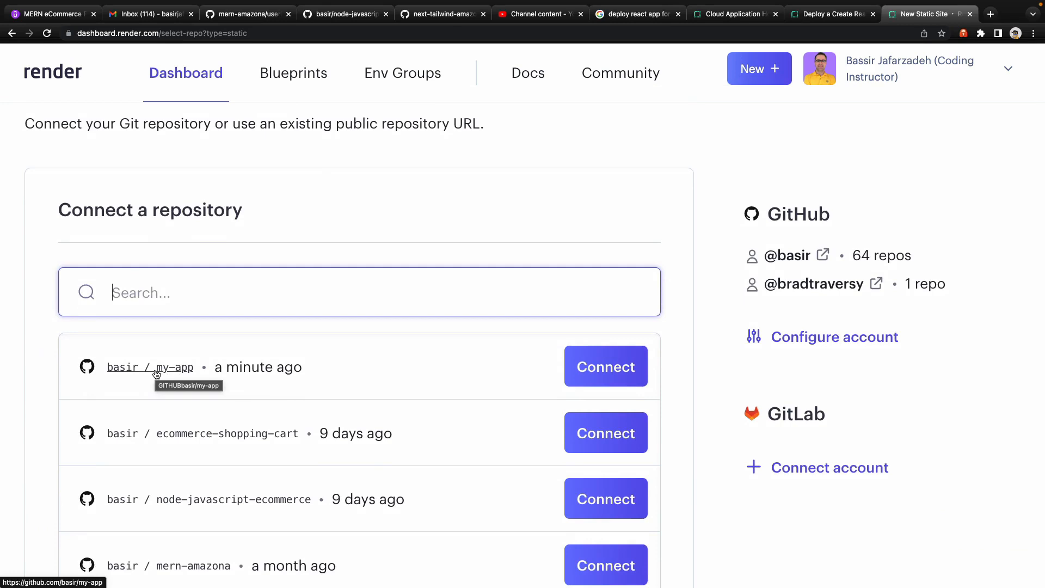
{"action": "left_click", "coordinate": [604, 367]}
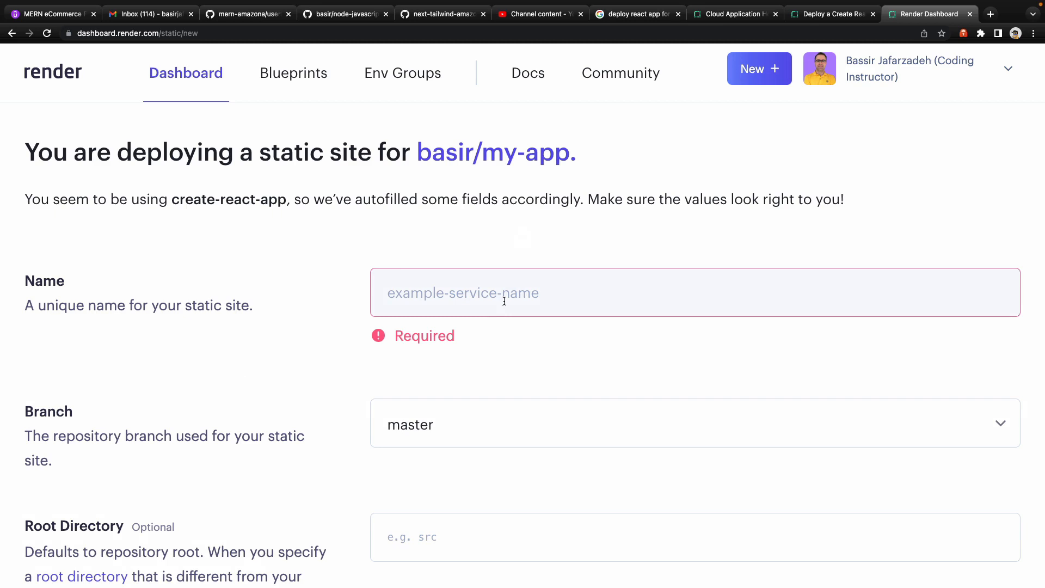
Name the static site my-cwb-app and confirm the repository's master branch on GitHub
{"action": "type", "text": "my"}
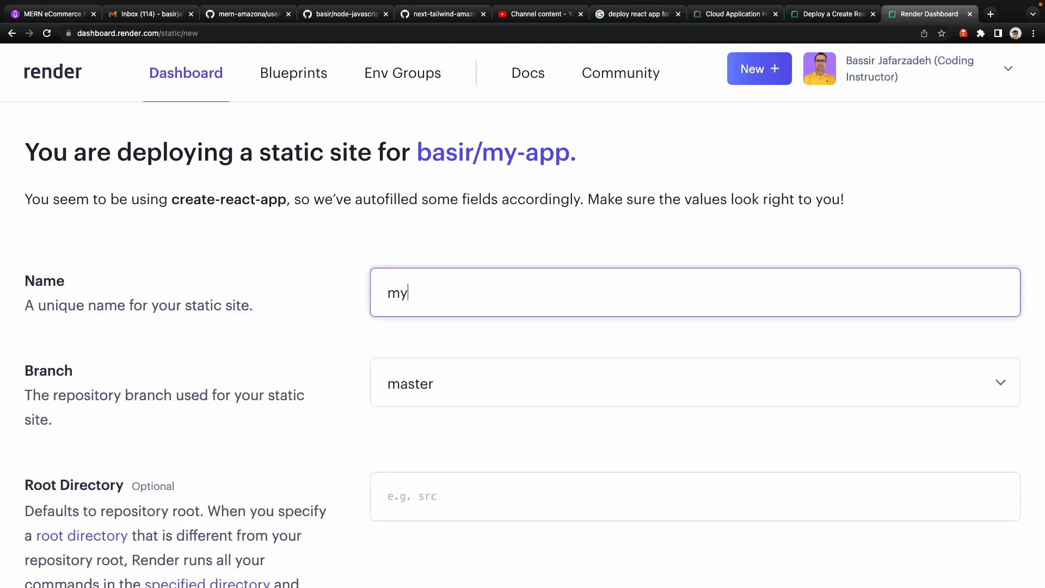
{"action": "type", "text": "-"}
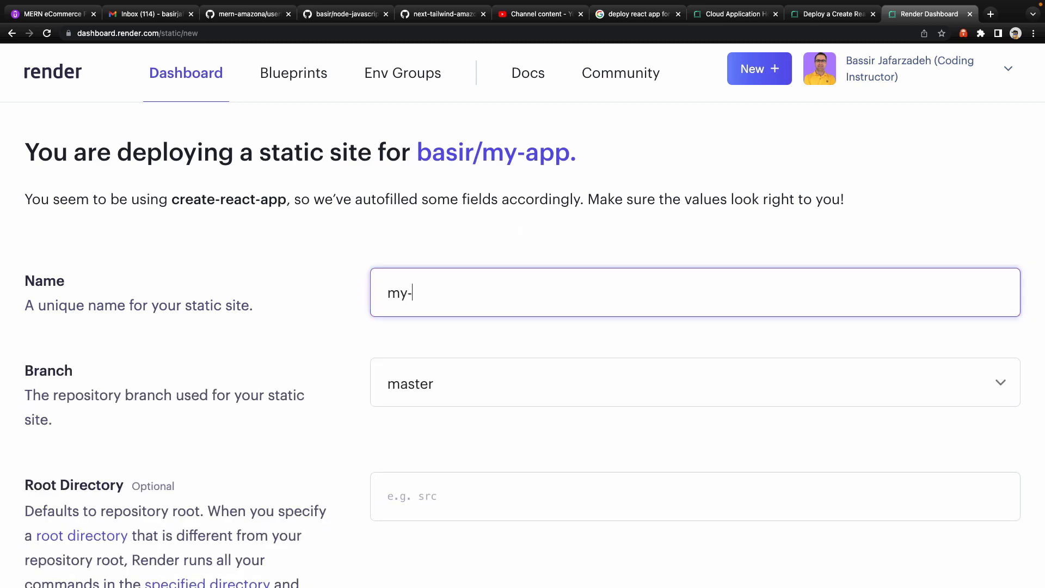
{"action": "type", "text": "cwb-app"}
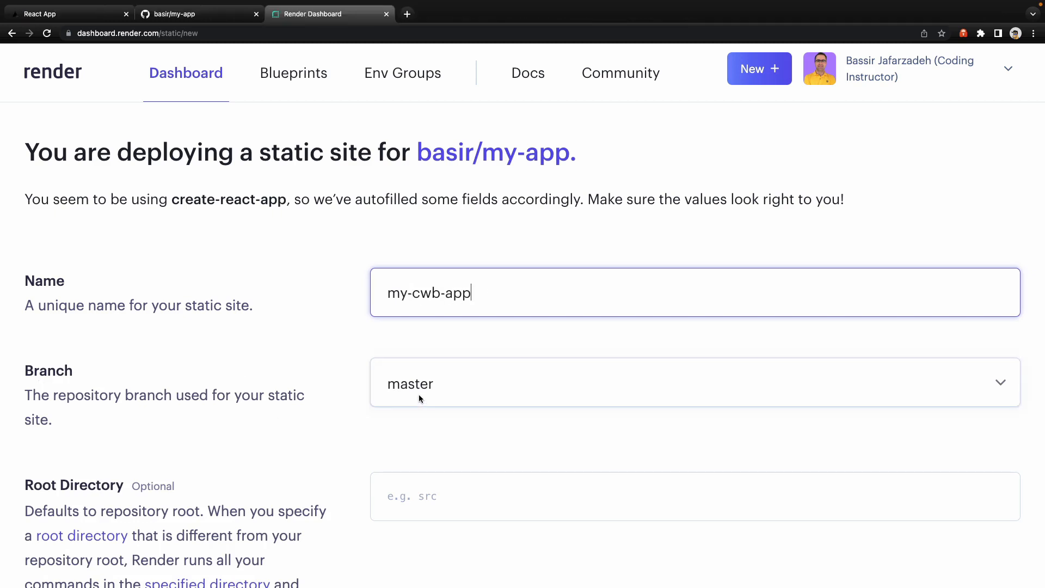
{"action": "left_click", "coordinate": [194, 14]}
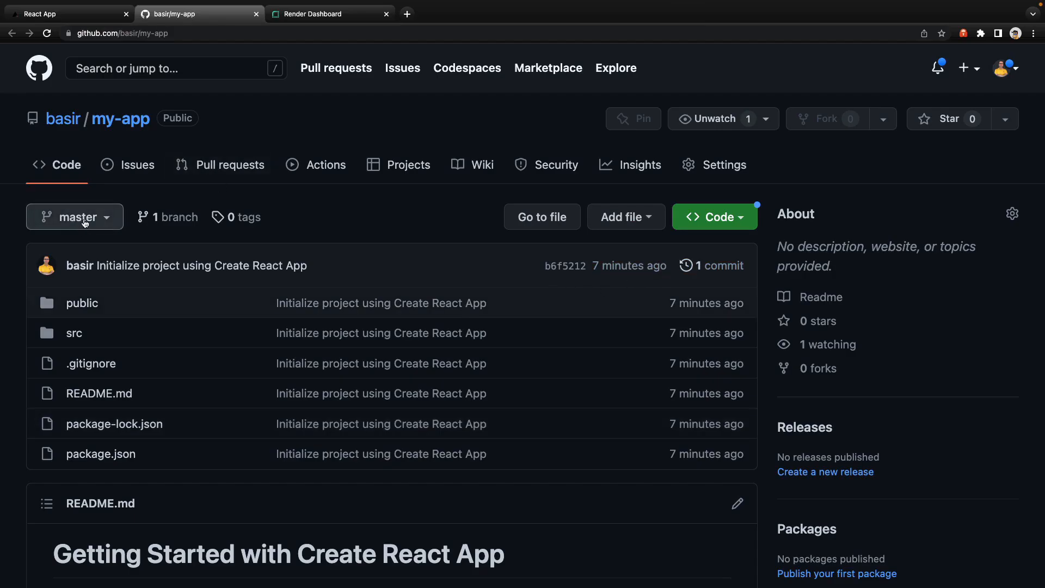
{"action": "left_click", "coordinate": [328, 14]}
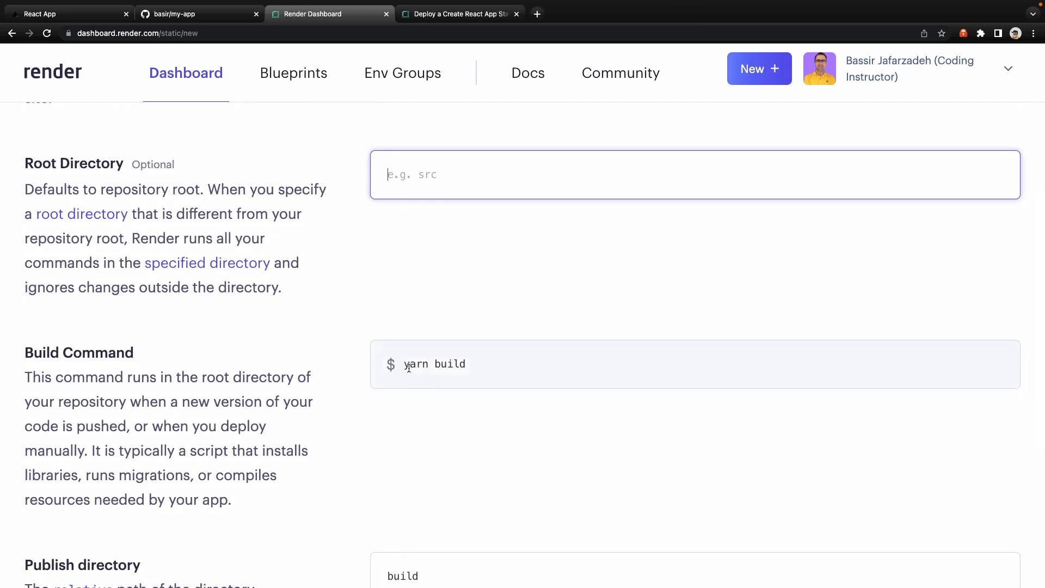
Review the autofilled yarn build command and build publish directory, leaving them unchanged
{"action": "scroll", "scroll_direction": "down", "scroll_amount": 3}
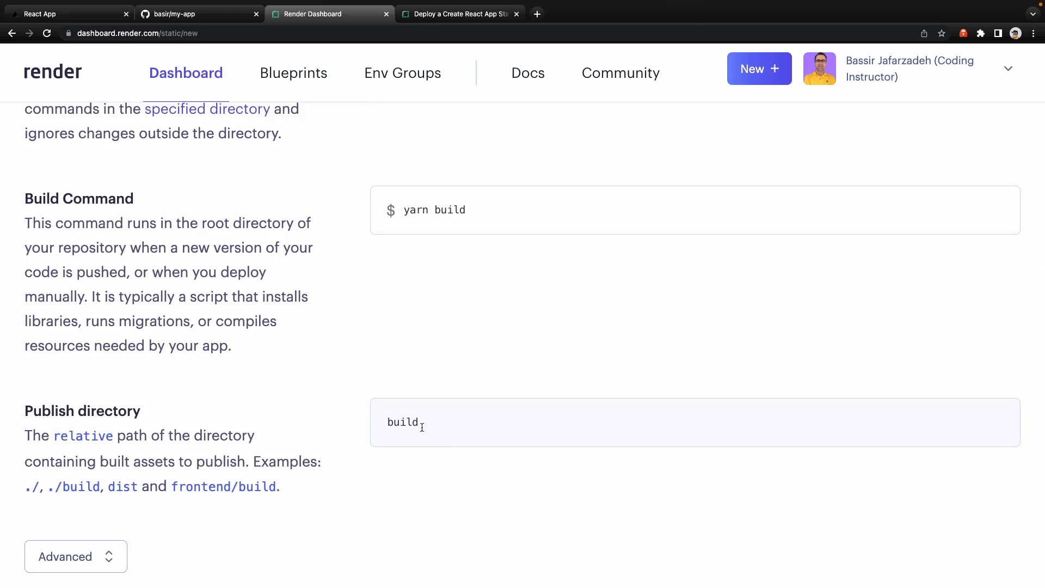
{"action": "scroll", "scroll_direction": "down", "scroll_amount": 3}
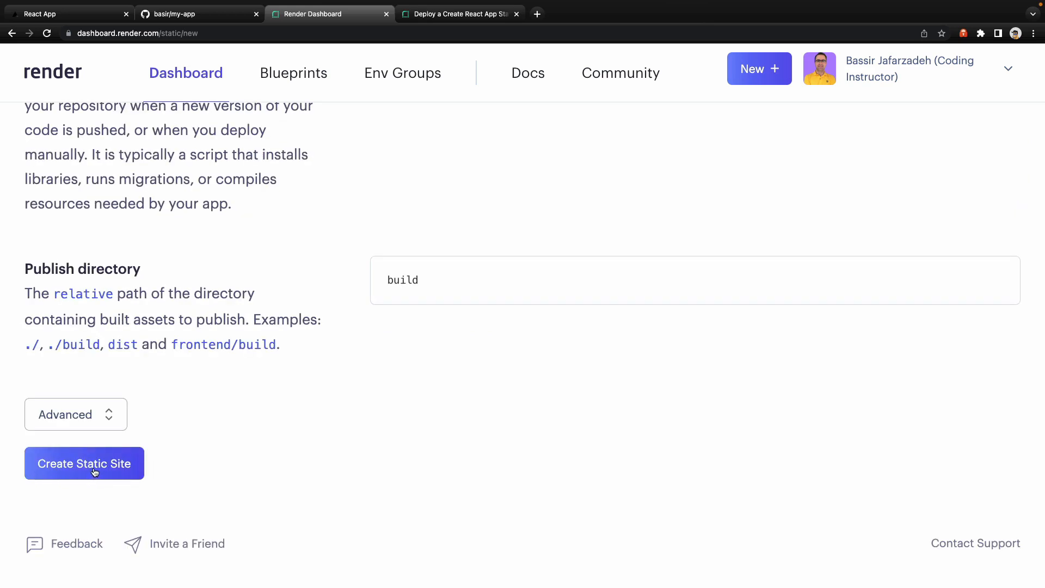
Create the my-cwb-app static site and follow the deploy logs until the site is live
{"action": "left_click", "coordinate": [84, 464]}
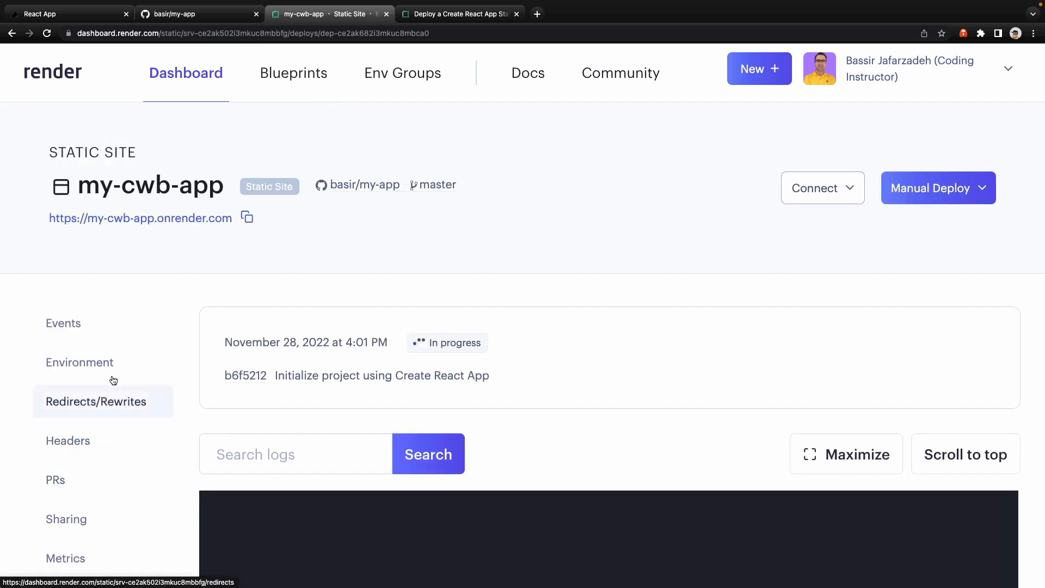
{"action": "scroll", "scroll_direction": "down", "scroll_amount": 3}
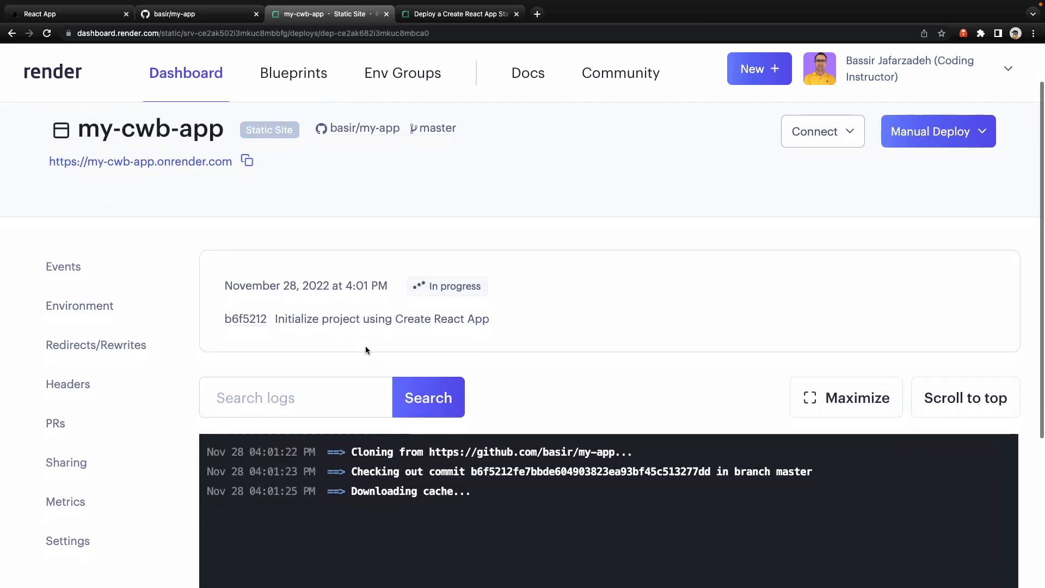
{"action": "scroll", "scroll_direction": "down", "scroll_amount": 3}
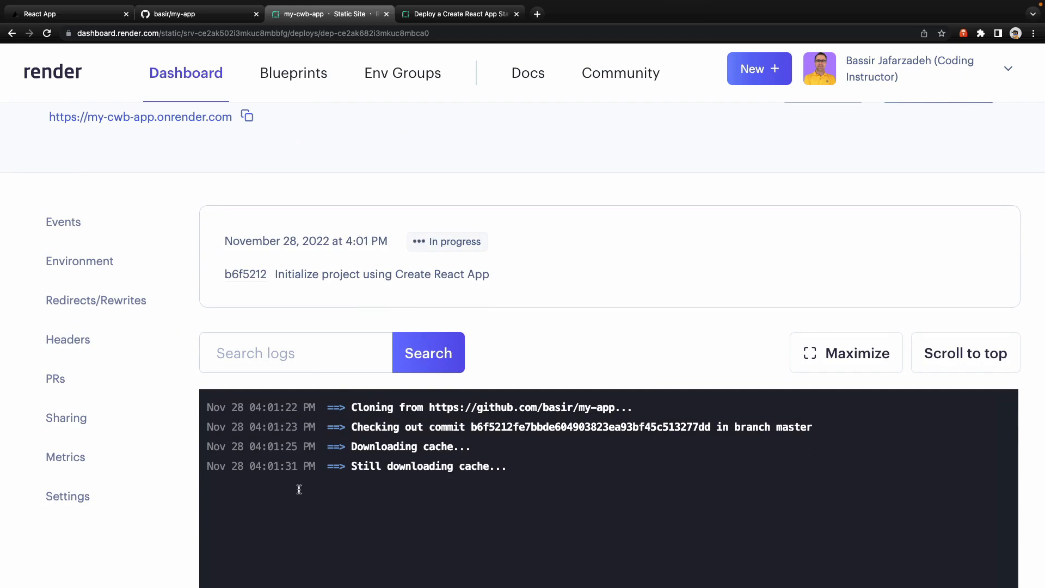
{"action": "scroll", "scroll_direction": "down", "scroll_amount": 3}
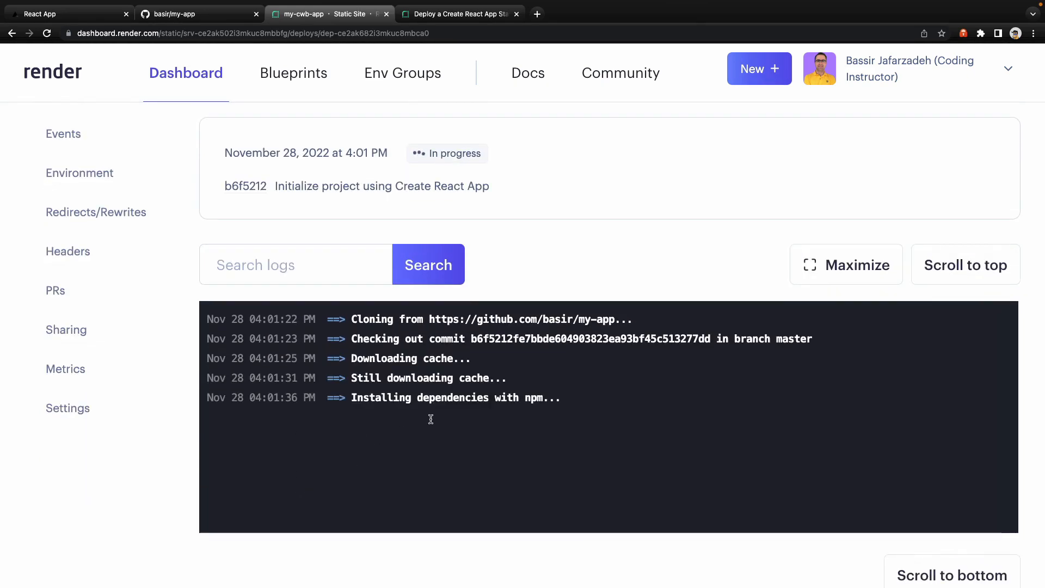
{"action": "mouse_move", "coordinate": [524, 404]}
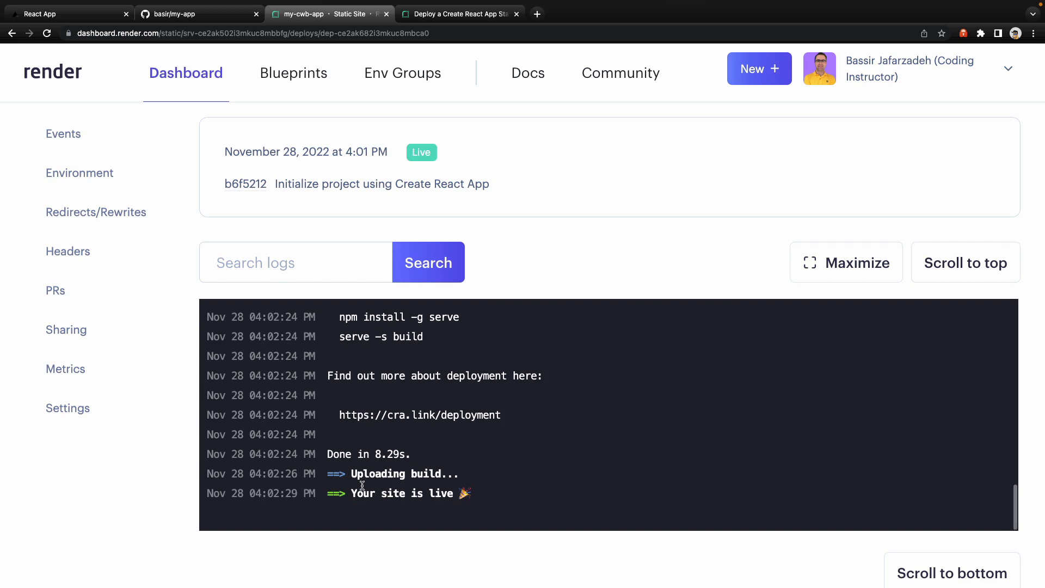
{"action": "mouse_move", "coordinate": [362, 490]}
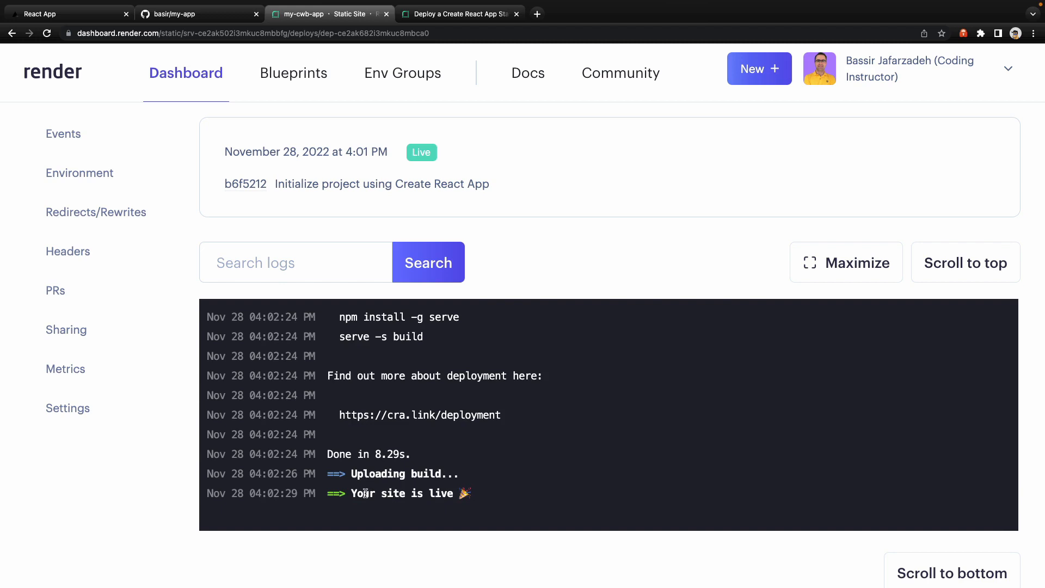
{"action": "scroll", "scroll_direction": "up", "scroll_amount": 3}
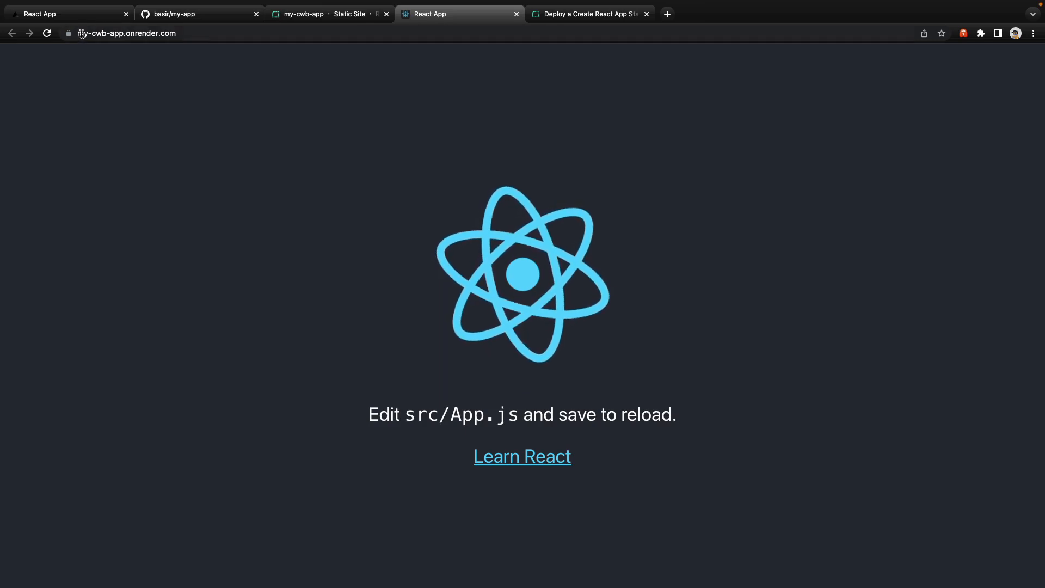
Visit the live site at my-cwb-app.onrender.com showing the default React page
{"action": "left_click", "coordinate": [125, 32]}
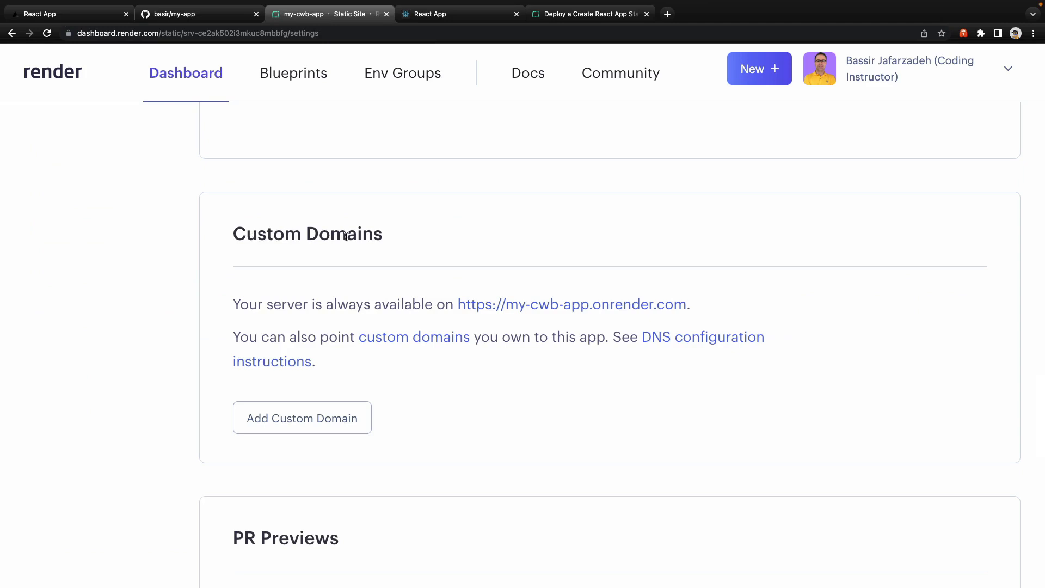
{"action": "mouse_move", "coordinate": [294, 331]}
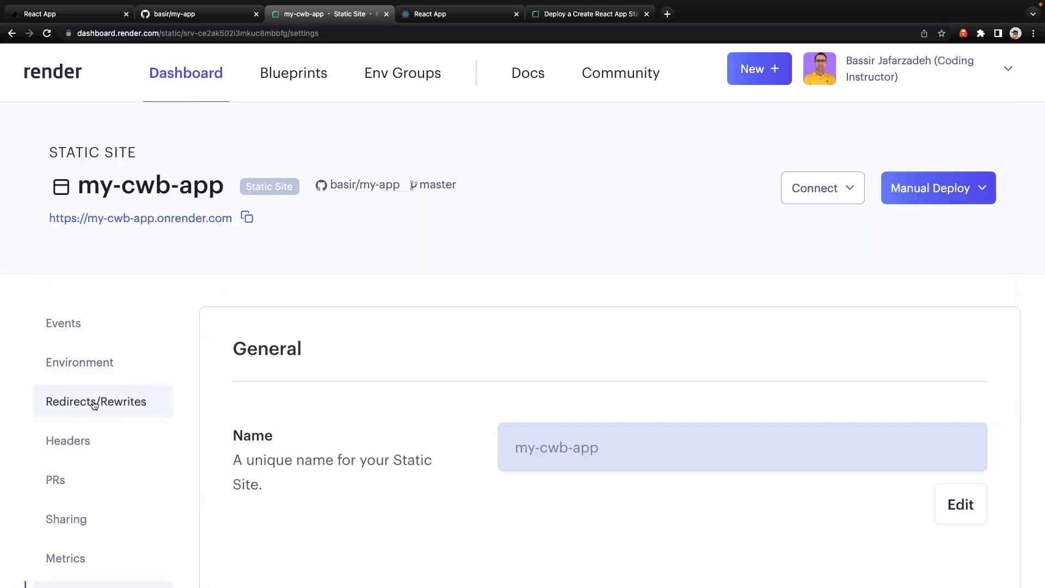
Add and save a Rewrite rule for my-cwb-app sending /* to /index.html
{"action": "left_click", "coordinate": [96, 402]}
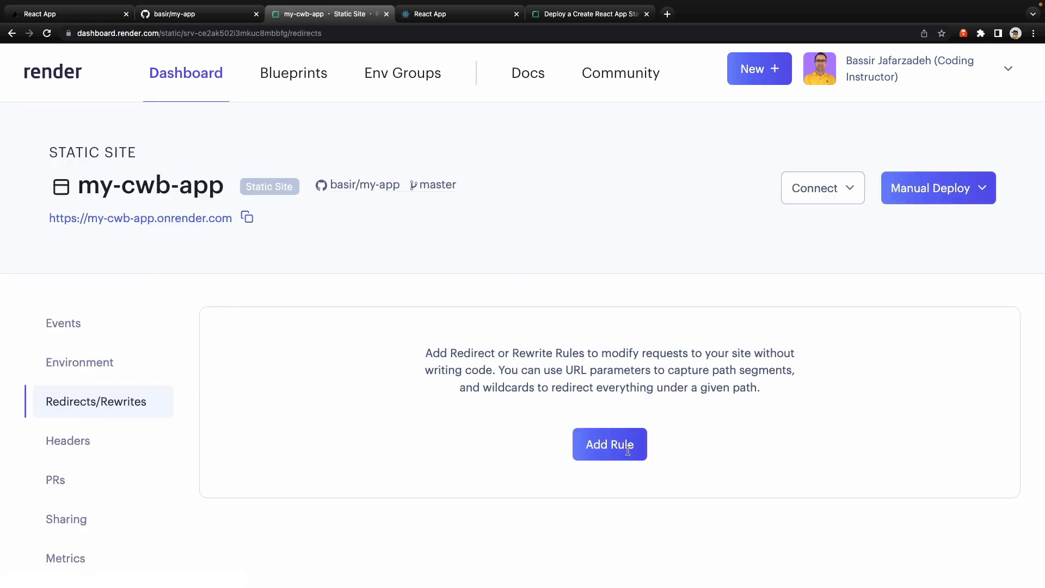
{"action": "left_click", "coordinate": [610, 444]}
{"action": "type", "text": "/*"}
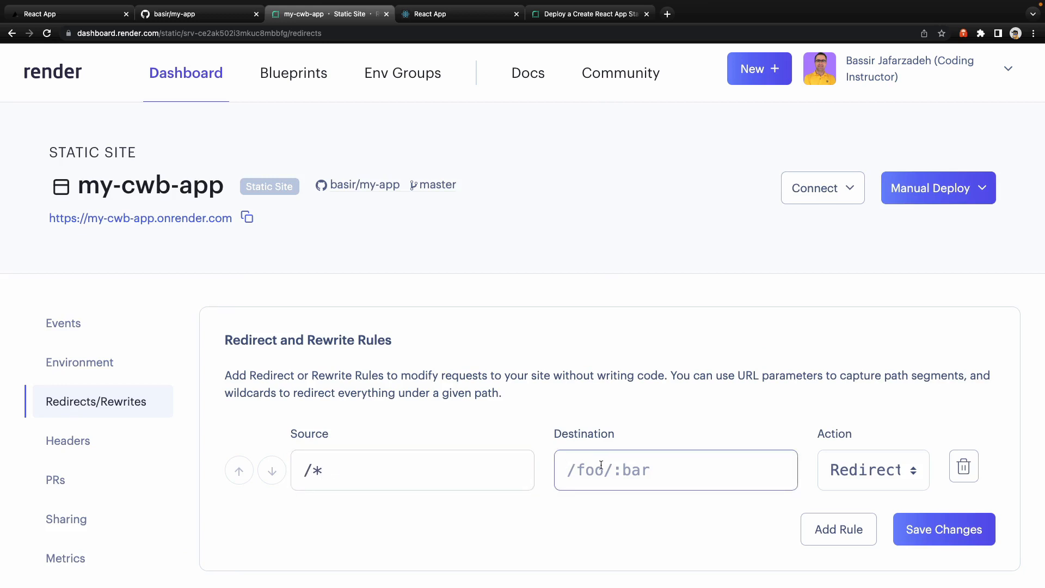
{"action": "type", "text": "/index.html"}
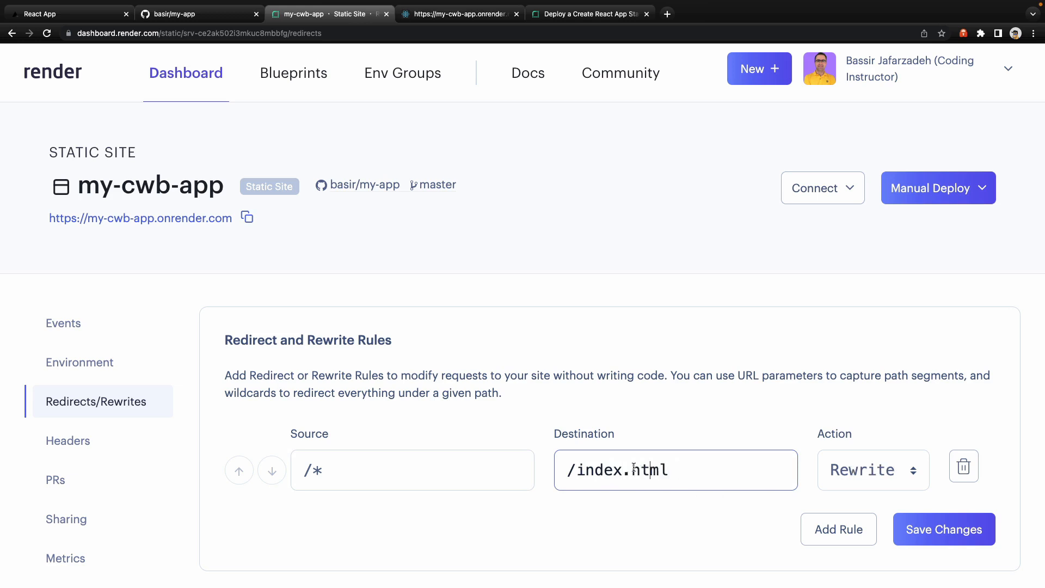
{"action": "mouse_move", "coordinate": [770, 502]}
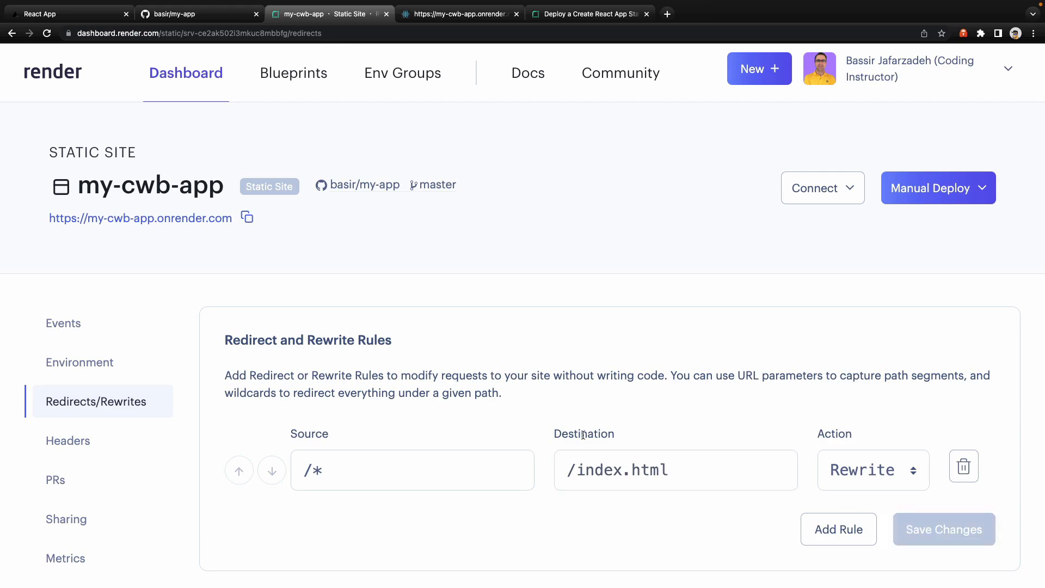
{"action": "left_click", "coordinate": [459, 13]}
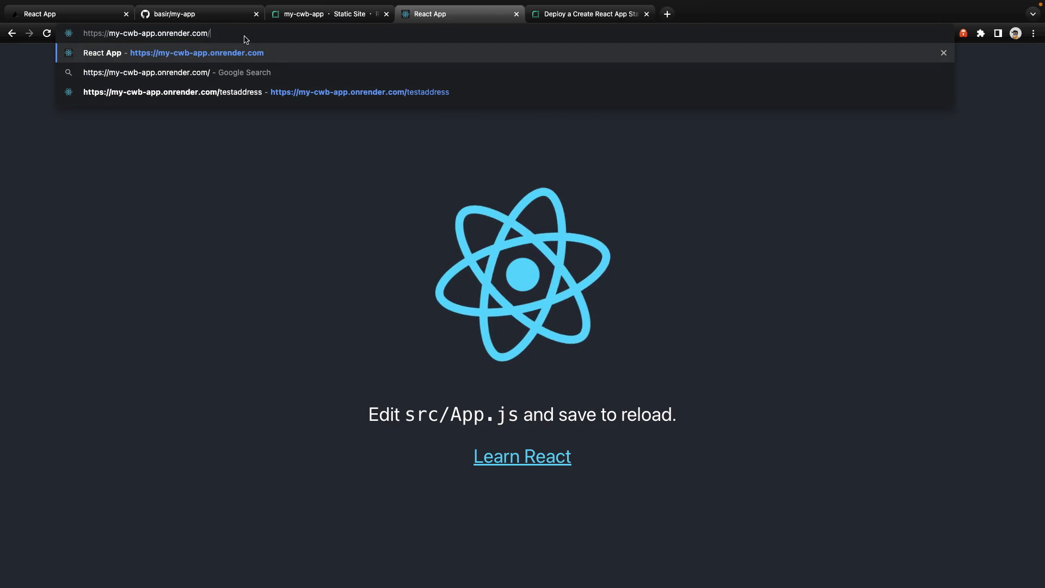
Load my-cwb-app.onrender.com/mypage to confirm the React app serves, then return to the Render dashboard
{"action": "type", "text": "mypage"}
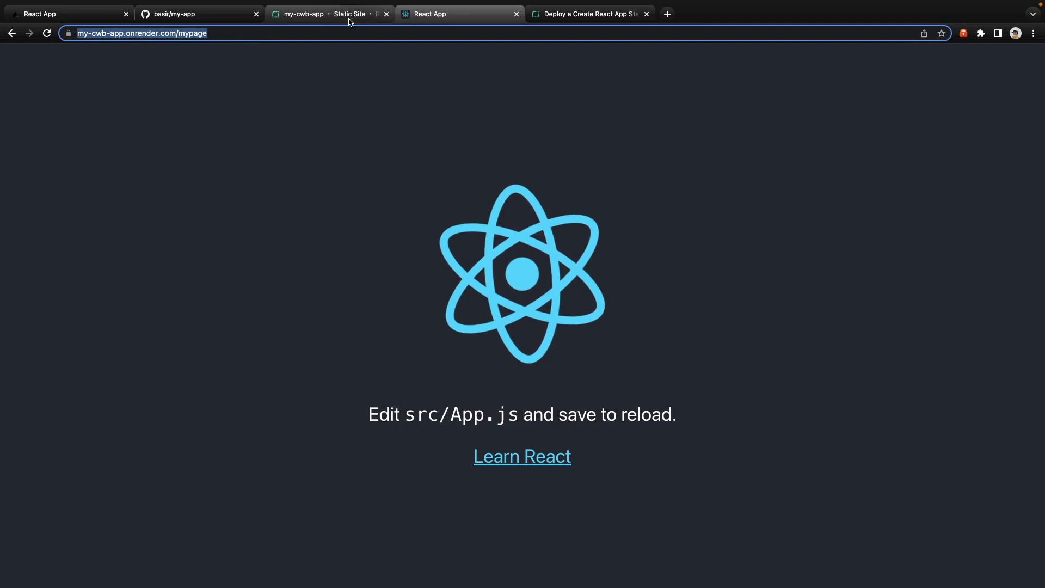
{"action": "left_click", "coordinate": [304, 14]}
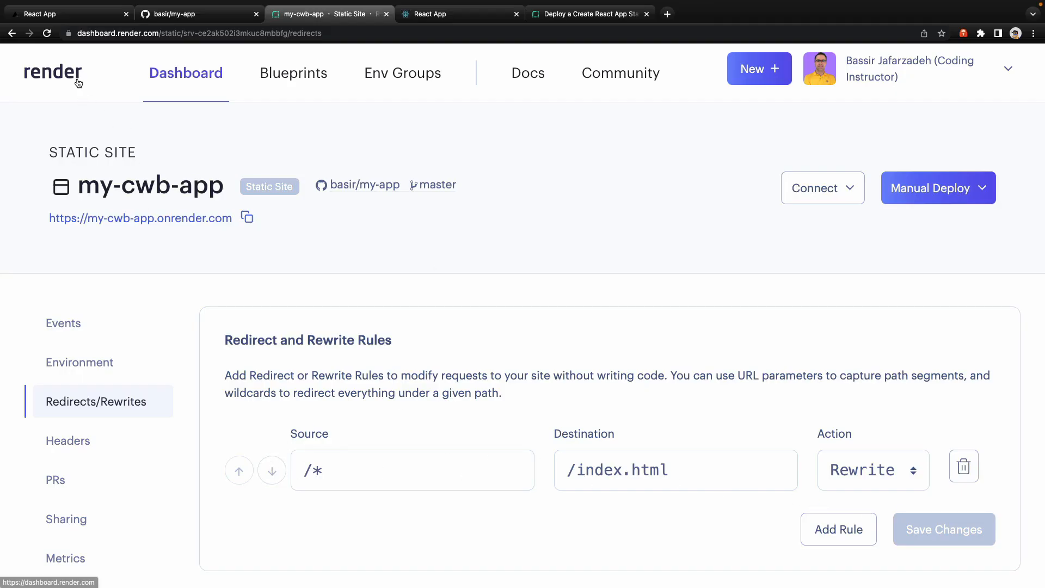
{"action": "left_click", "coordinate": [458, 13]}
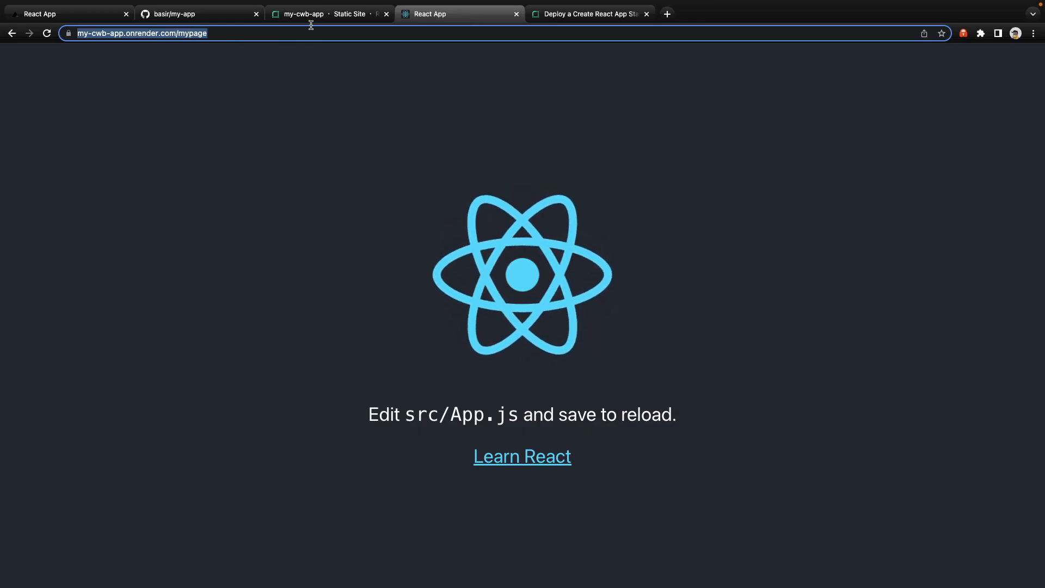
{"action": "left_click", "coordinate": [327, 13]}
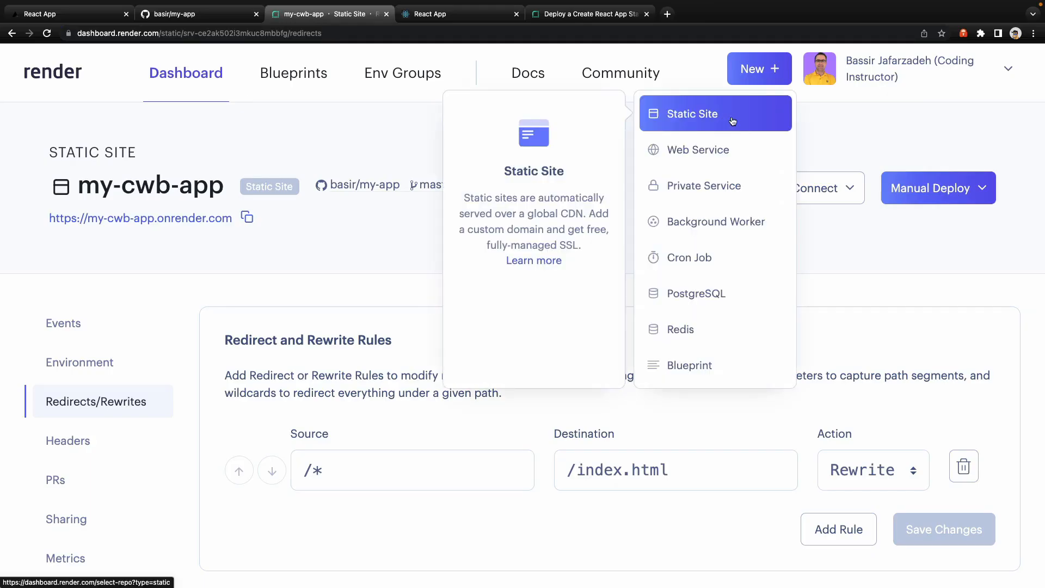
{"action": "mouse_move", "coordinate": [696, 150]}
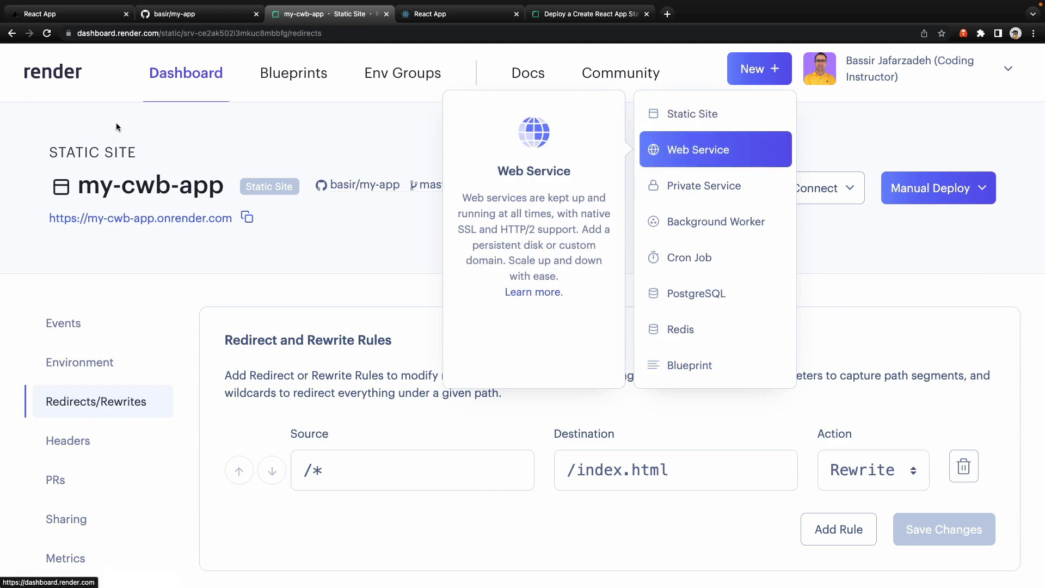